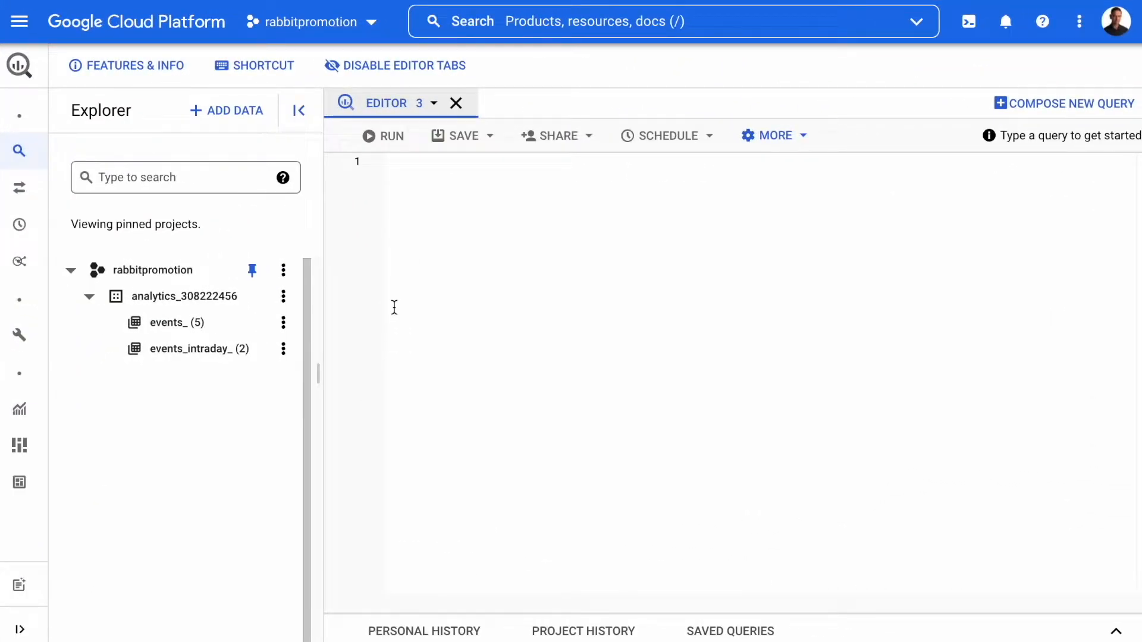
mouse_move(425, 292)
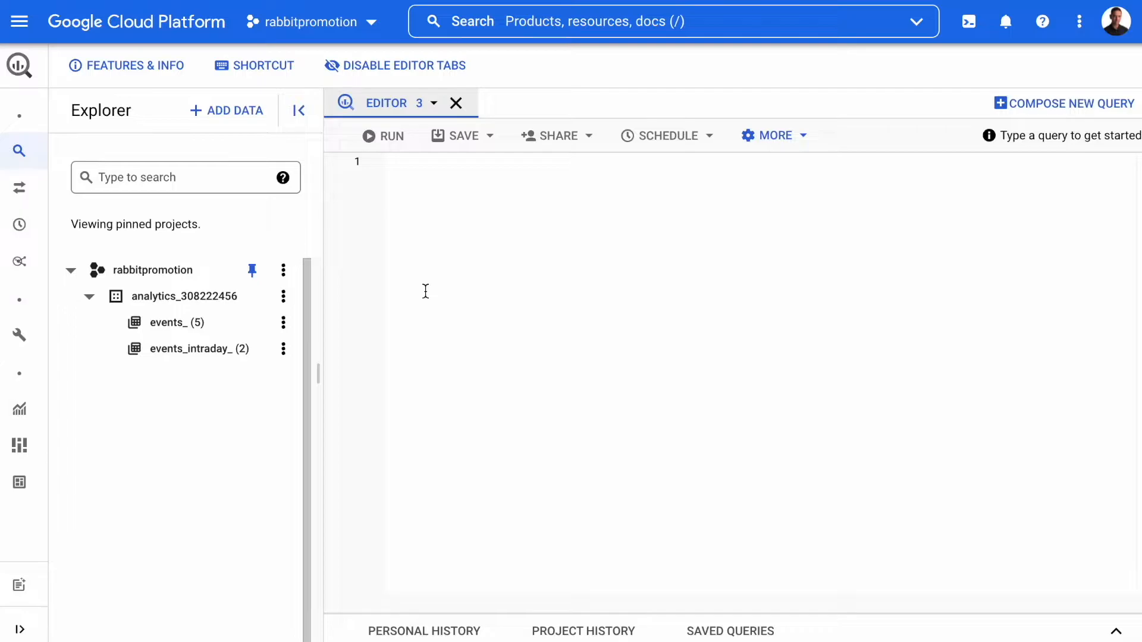
mouse_move(20, 21)
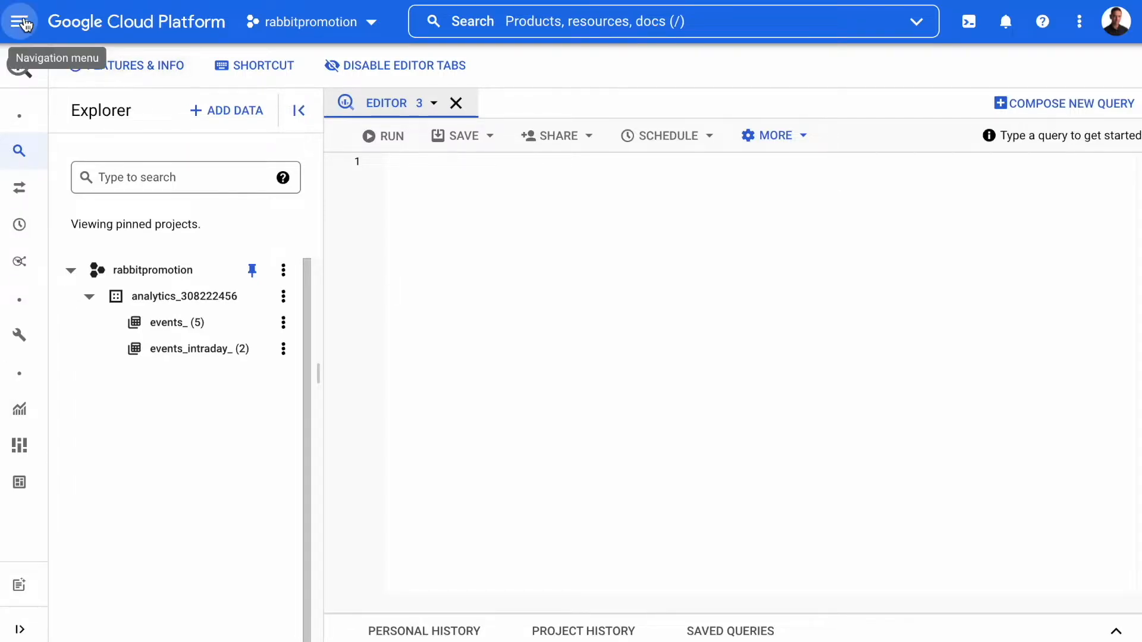
Step: Reveal the Navigation menu's product list and the IAM & Admin submenu
click(20, 21)
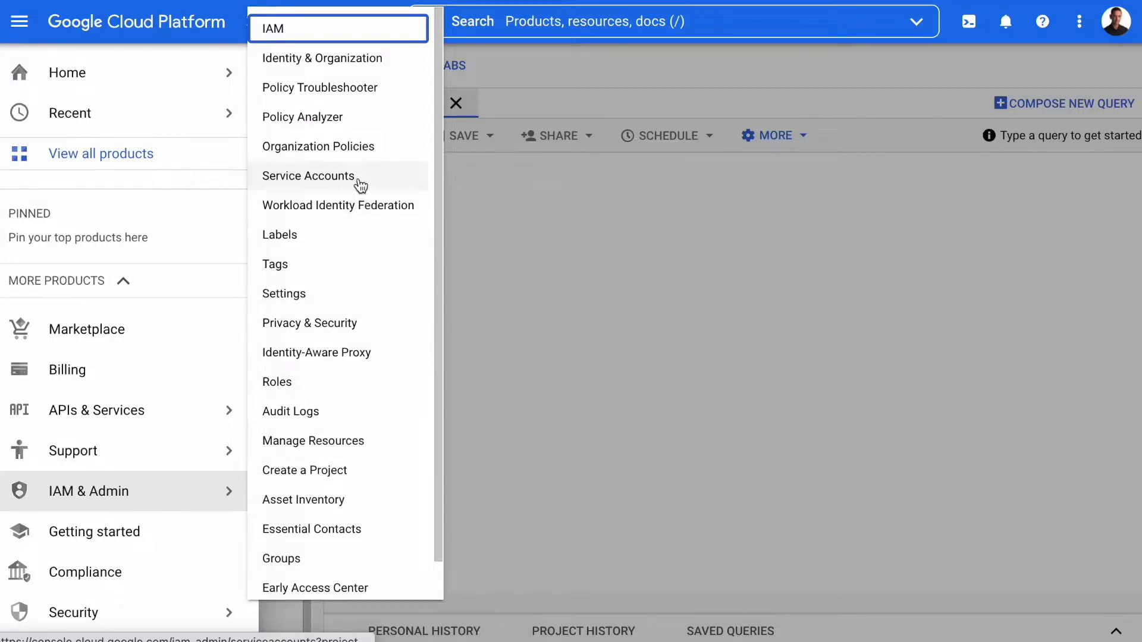
Step: Start a new service account named gbqpy in the rabbitpromotion project
click(309, 176)
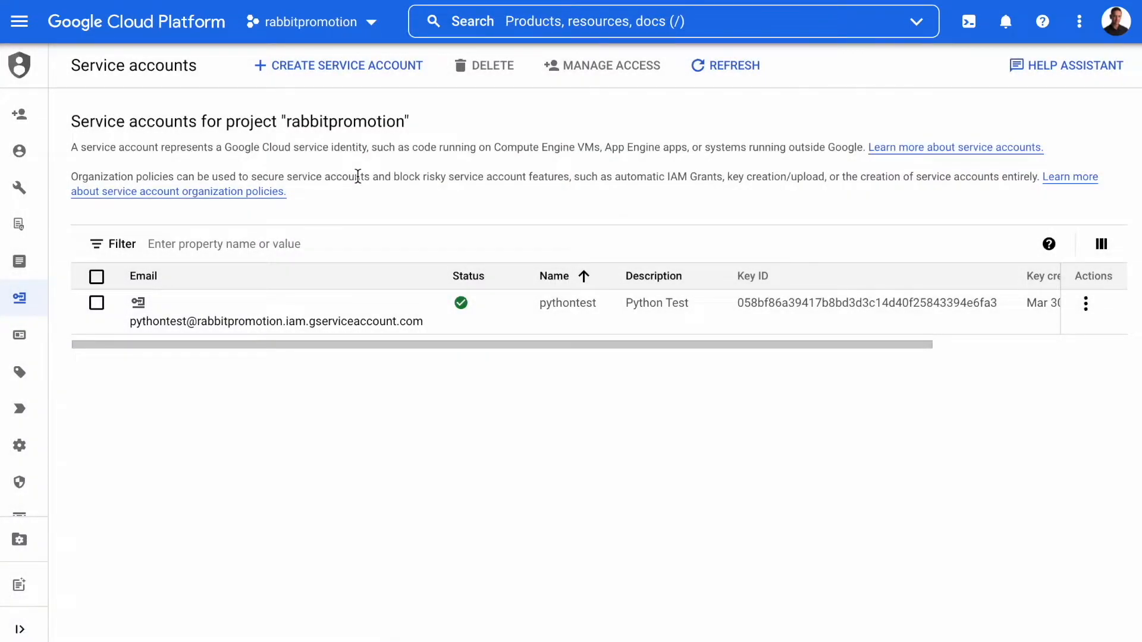
mouse_move(336, 66)
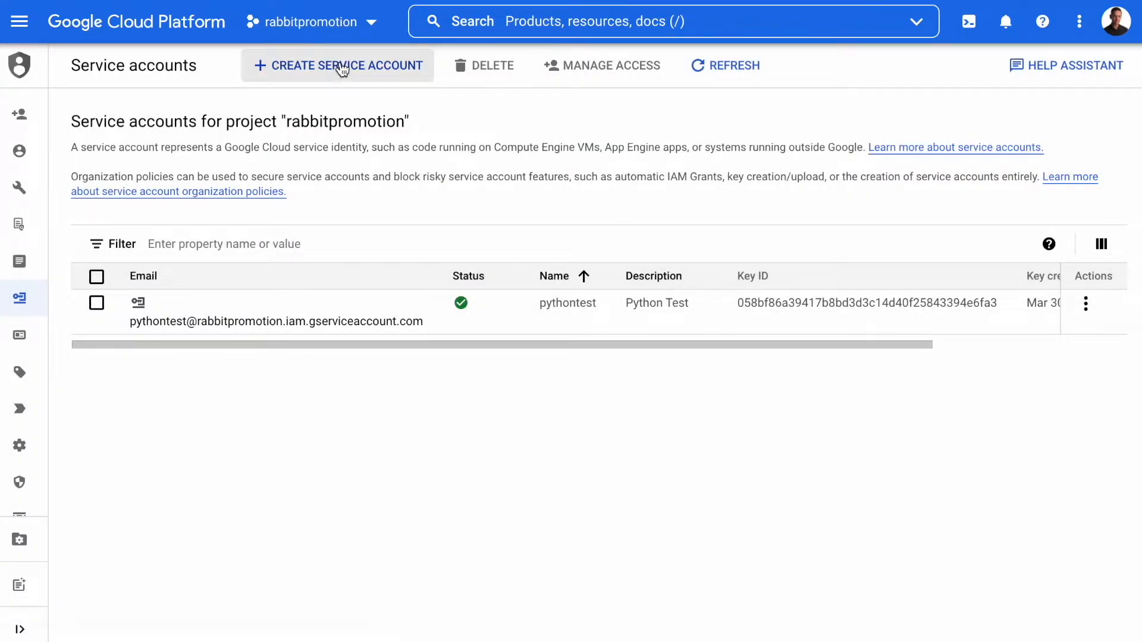
click(337, 65)
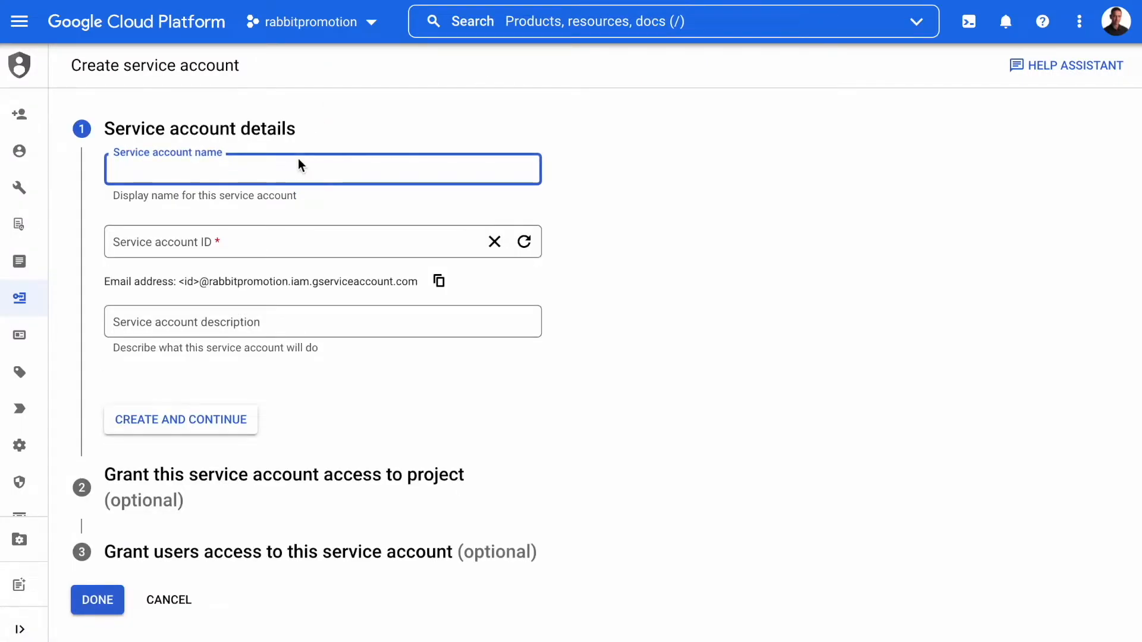
text(gbqpy)
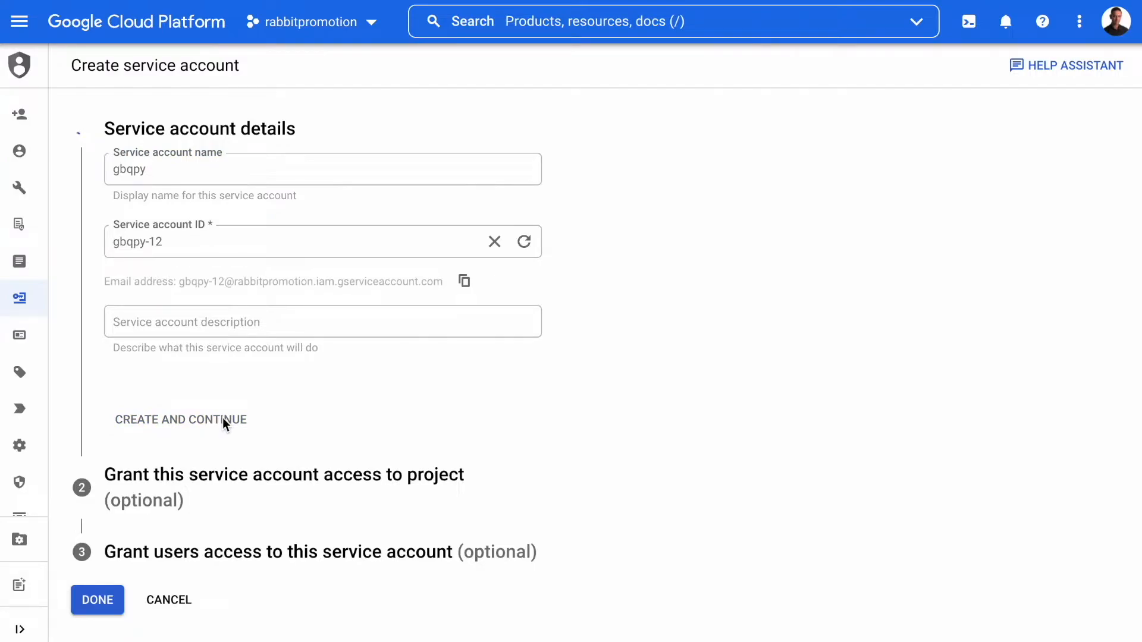
click(180, 420)
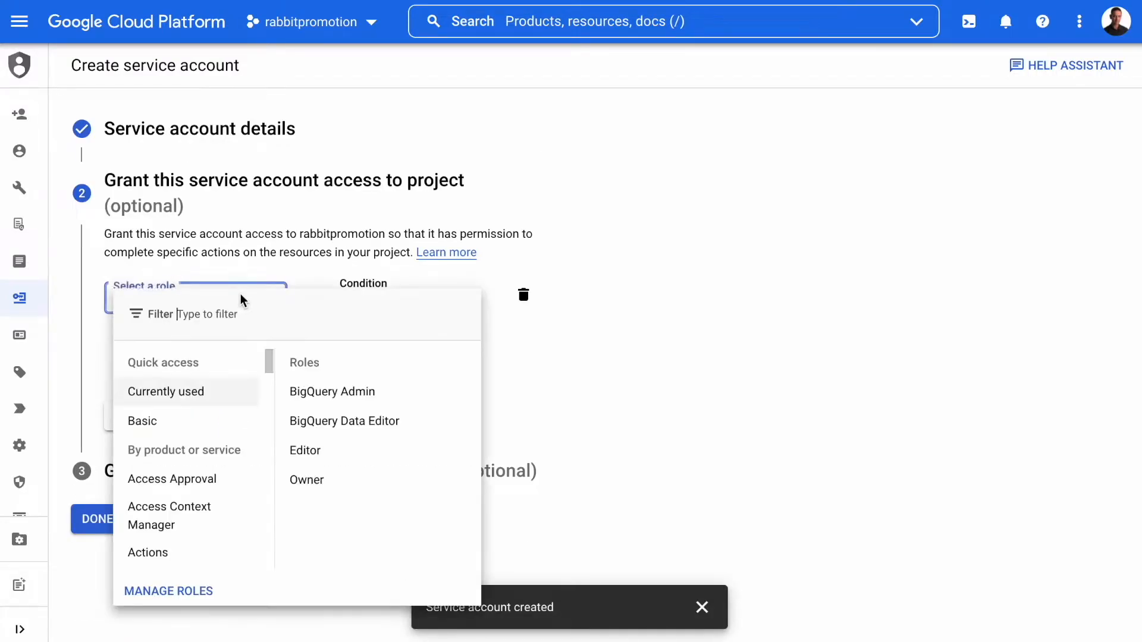
Step: Grant the gbqpy account the BigQuery Admin role and finish creating it
click(332, 391)
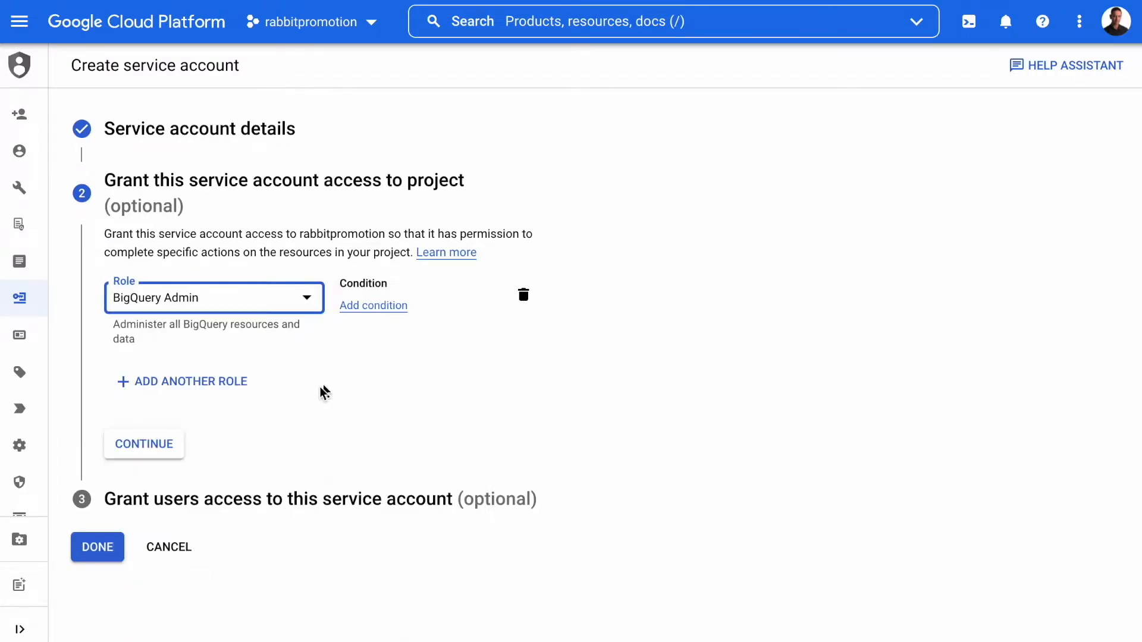
click(144, 444)
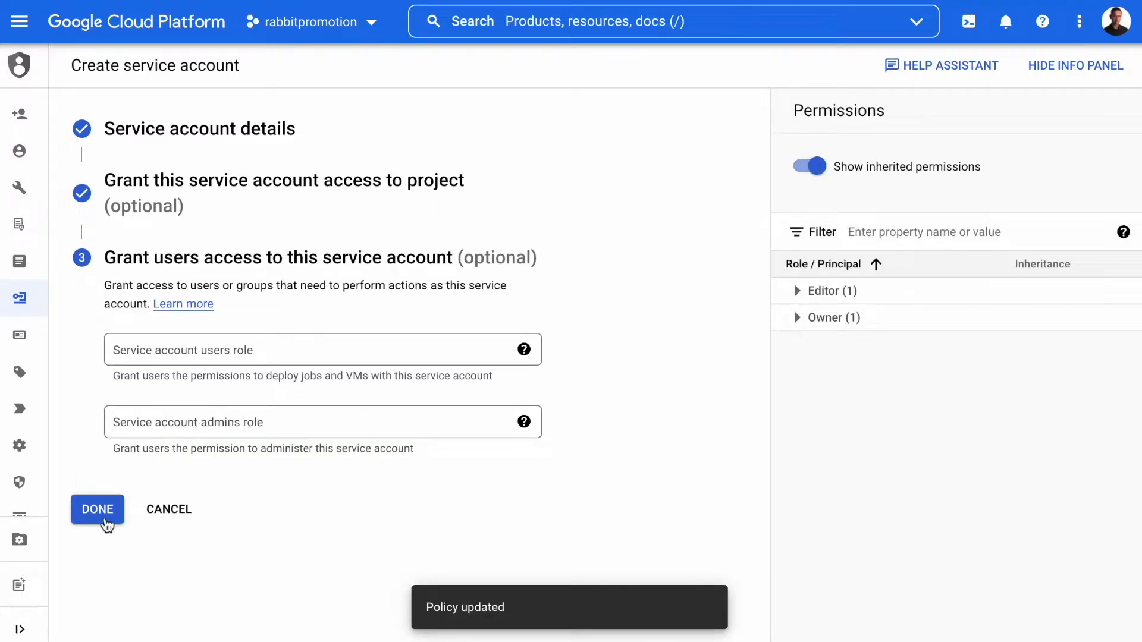
click(97, 508)
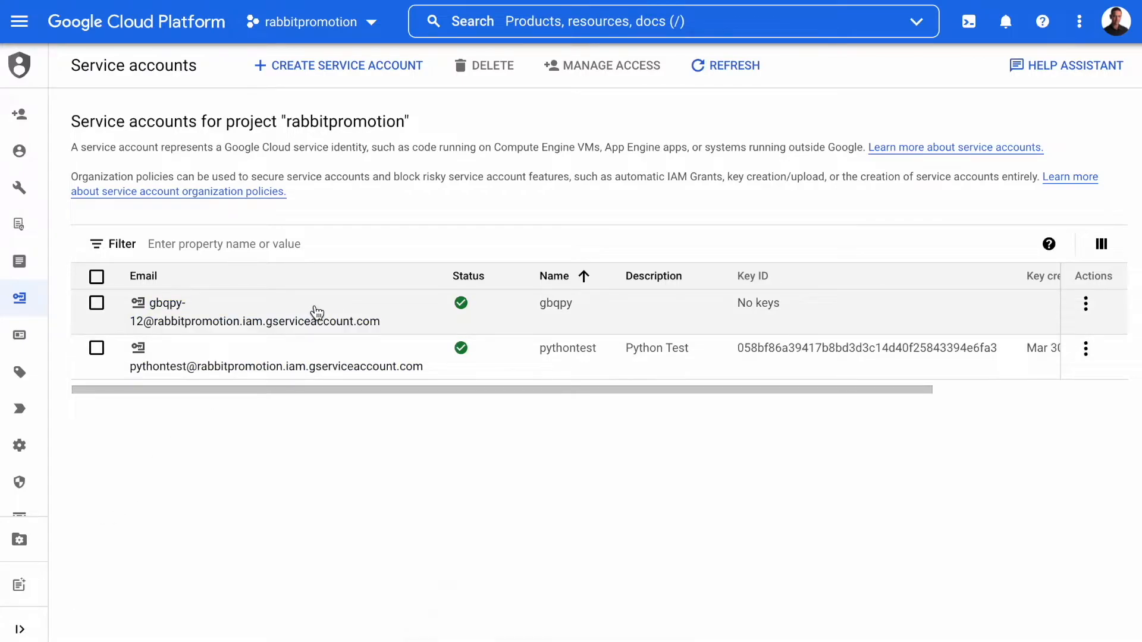
Step: Create and download a JSON private key for the gbqpy service account from its Keys page
click(253, 303)
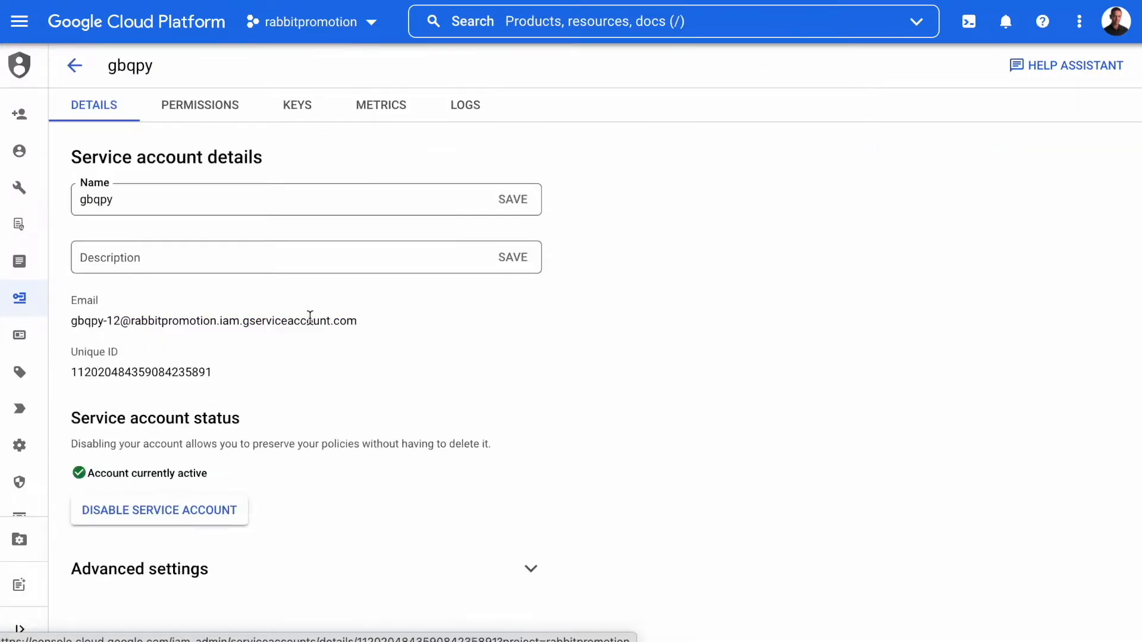
click(296, 105)
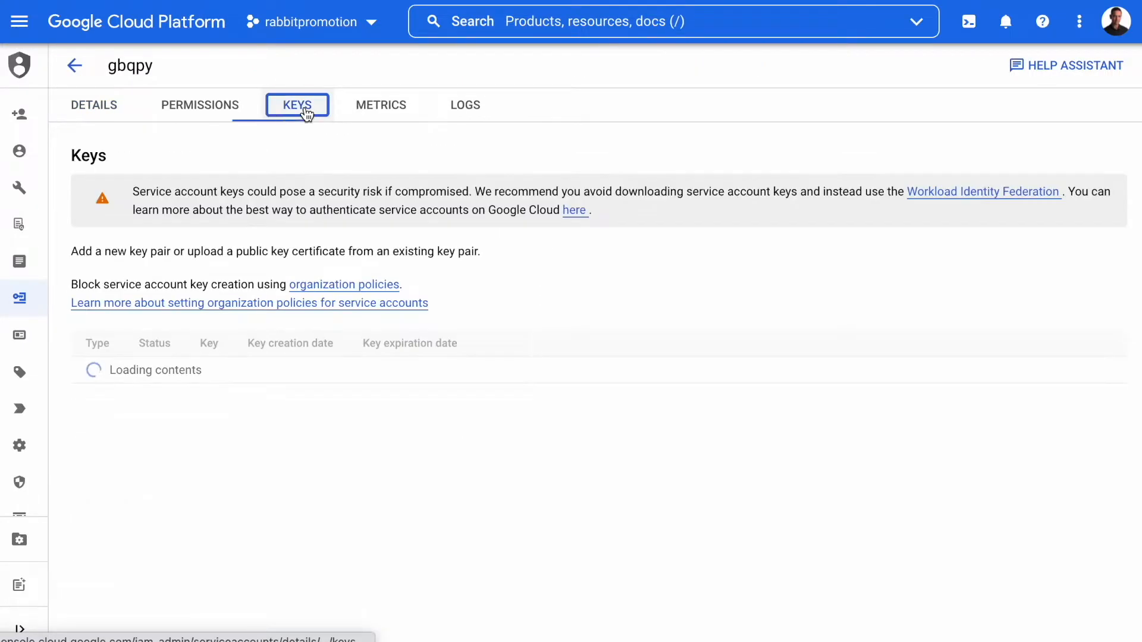
click(106, 341)
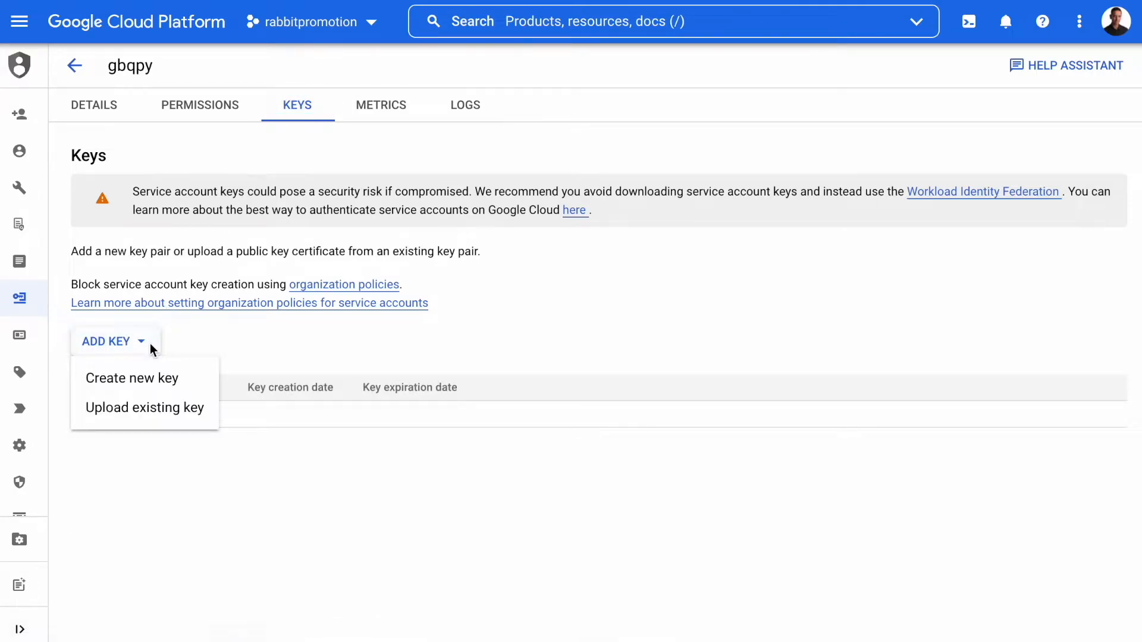
click(132, 377)
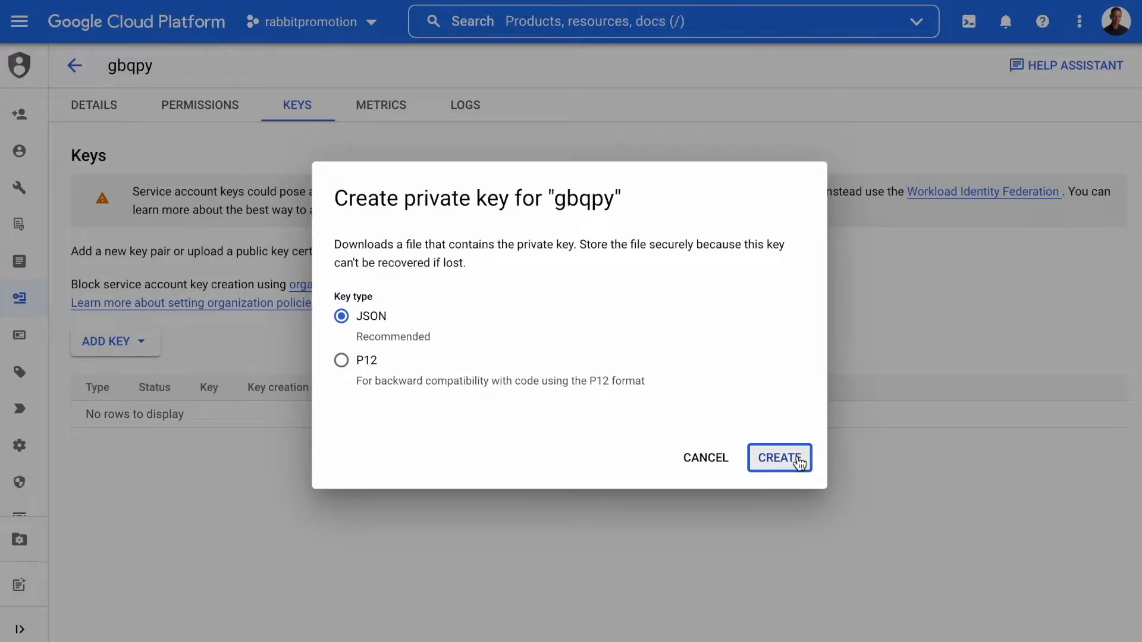
click(778, 458)
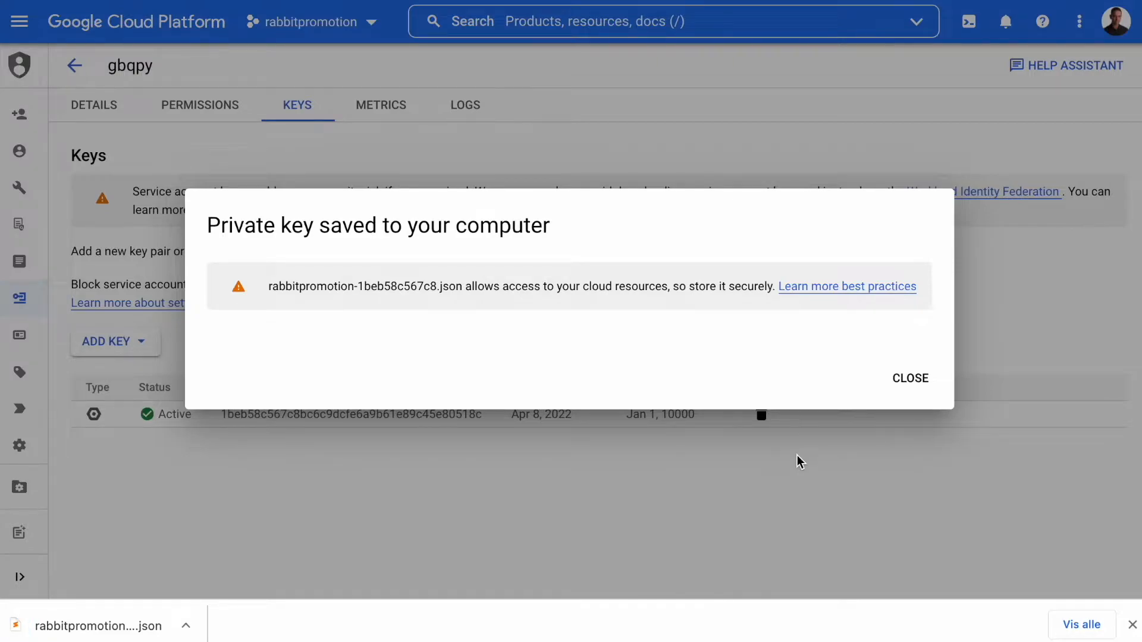
click(911, 378)
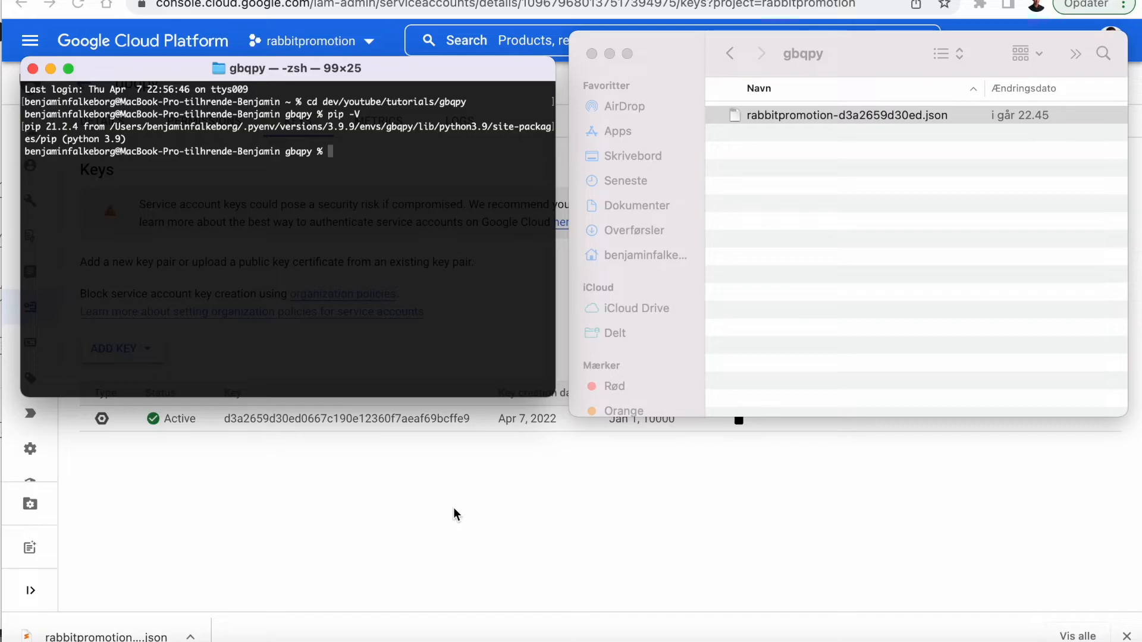
mouse_move(384, 83)
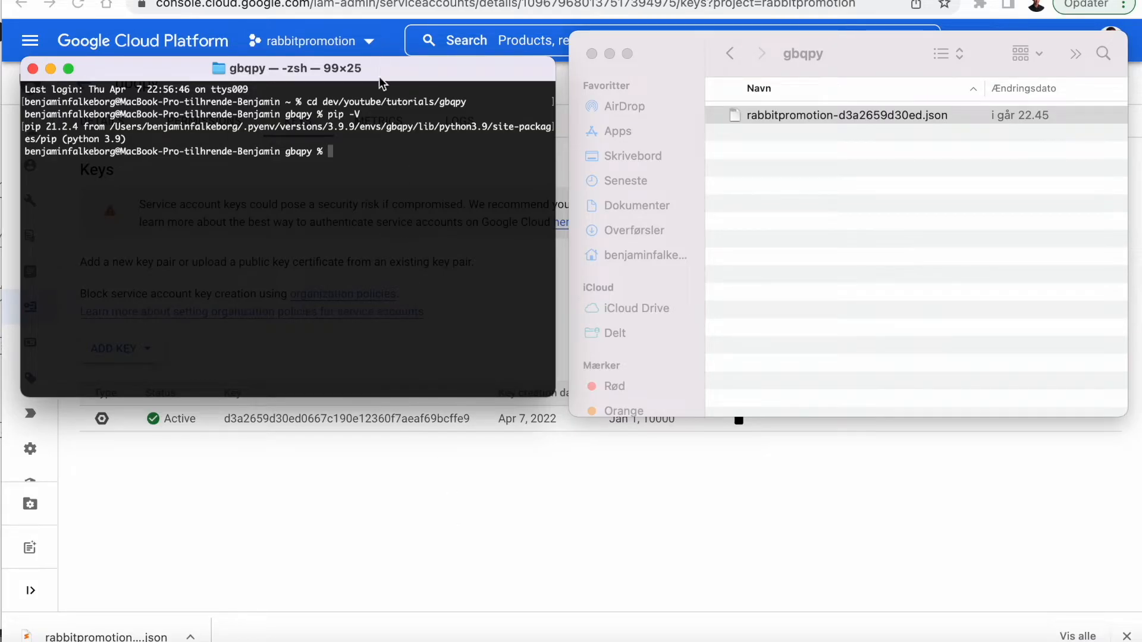
mouse_move(361, 163)
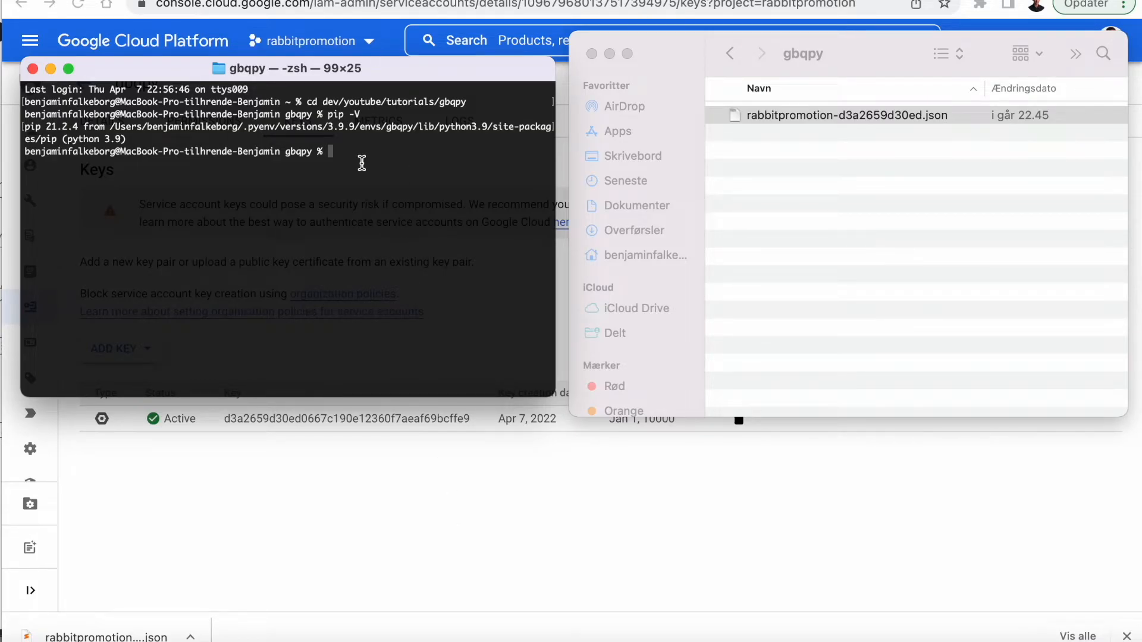
Step: Run pip install --upgrade 'google-cloud-bigquery[bqstorage,pandas]' and bring gbqpy.json into the project folder
text(pip install --upgrade 'google-cloud-bigquery[bqstorage,pandas]')
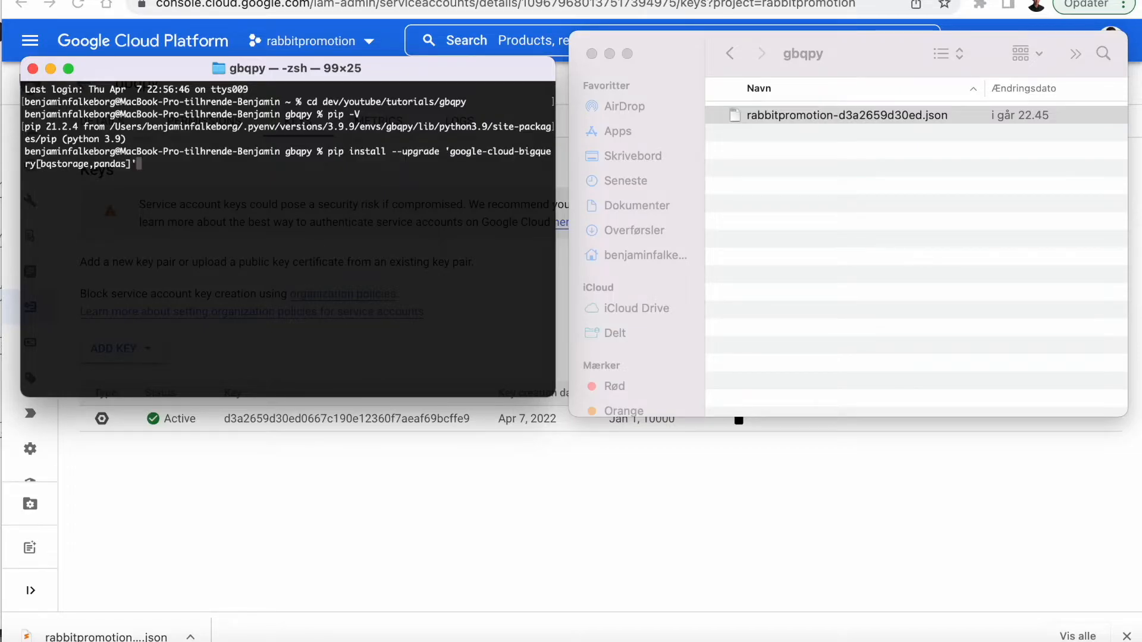
key(Return)
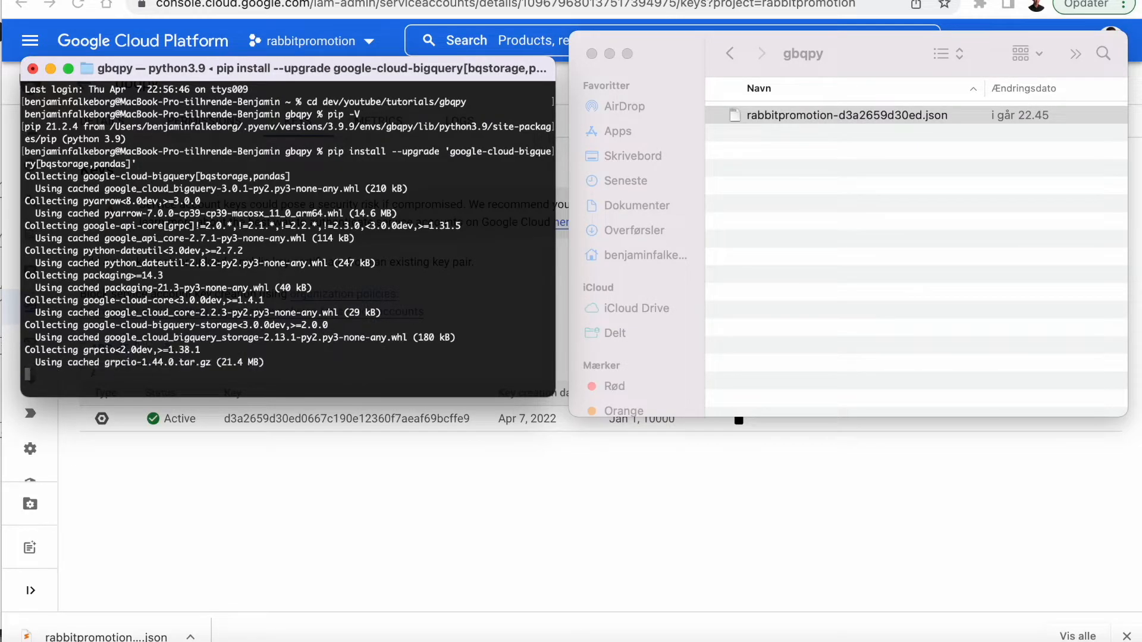
scroll(down, 3)
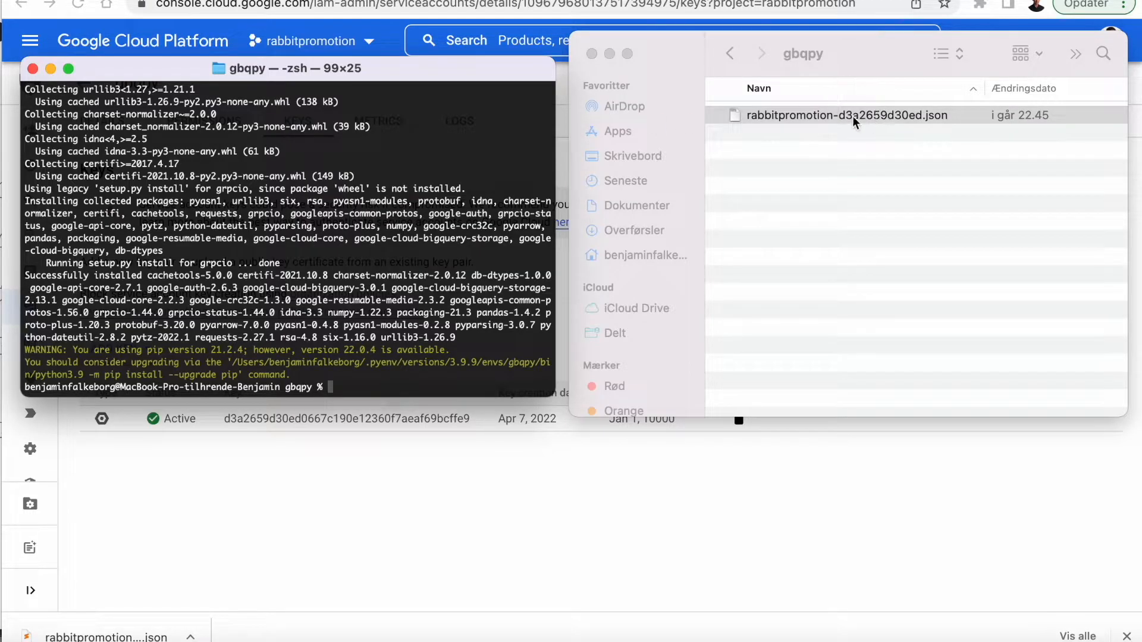
click(844, 115)
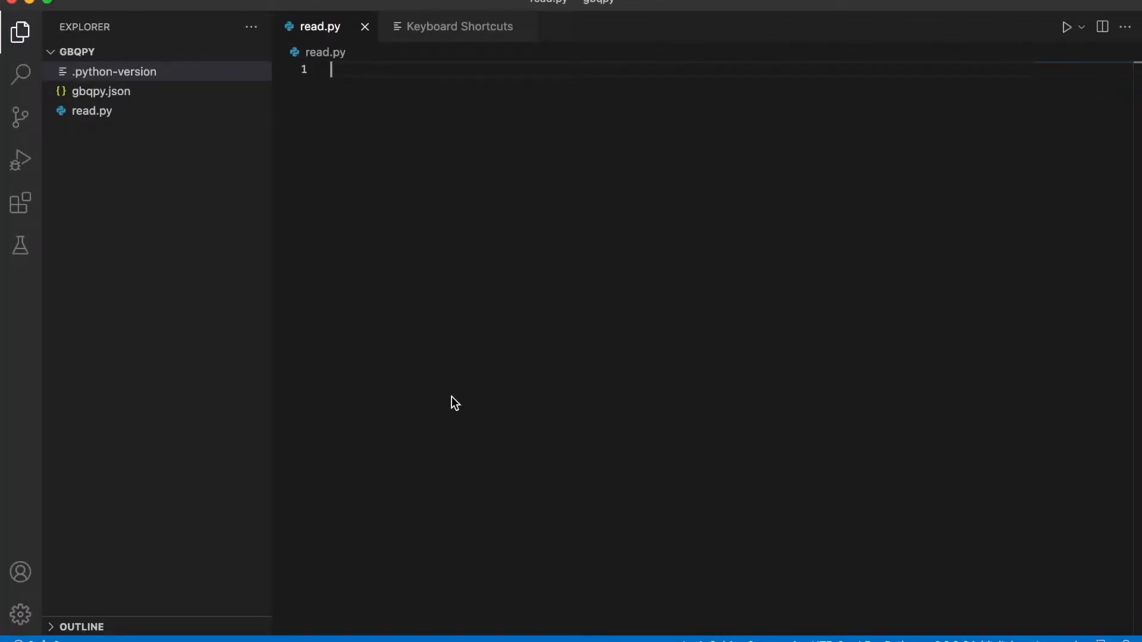
mouse_move(449, 158)
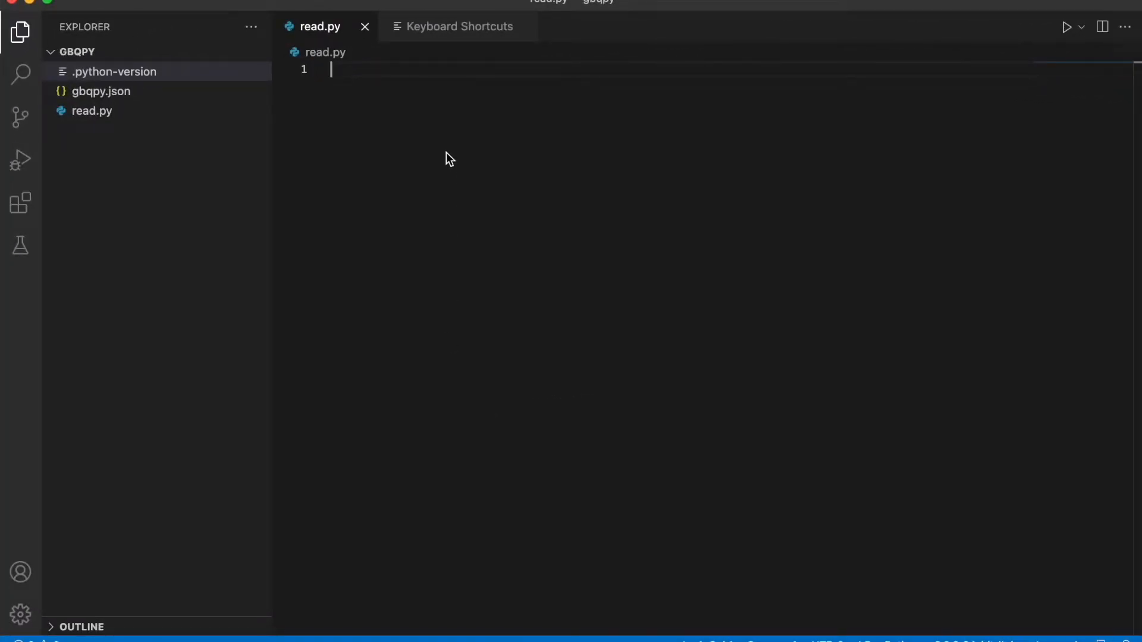
mouse_move(136, 121)
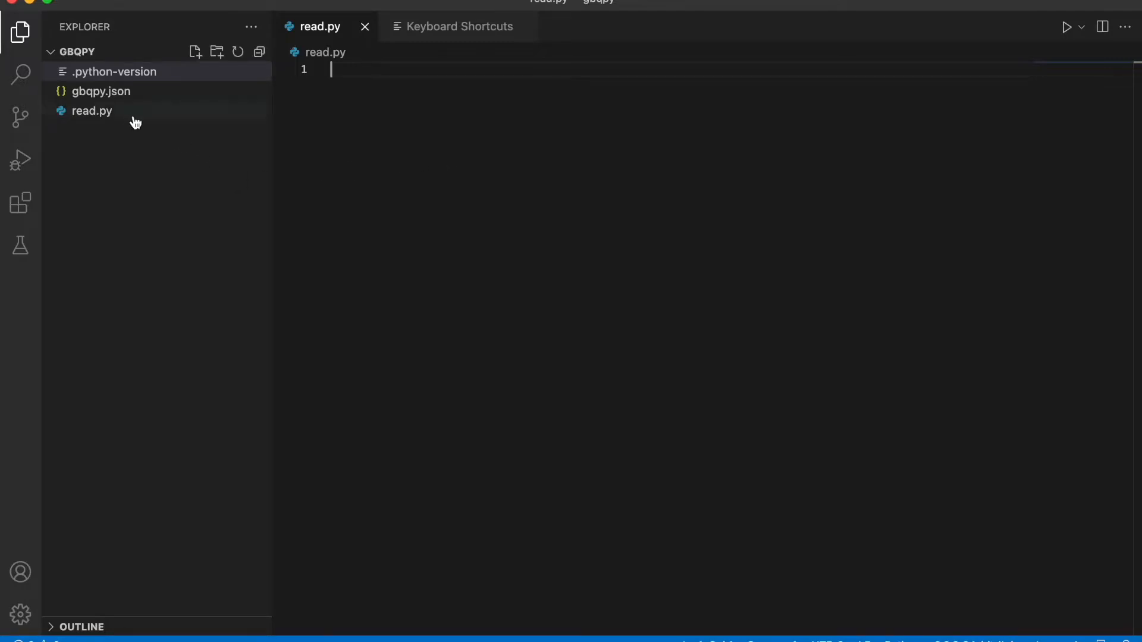
mouse_move(87, 103)
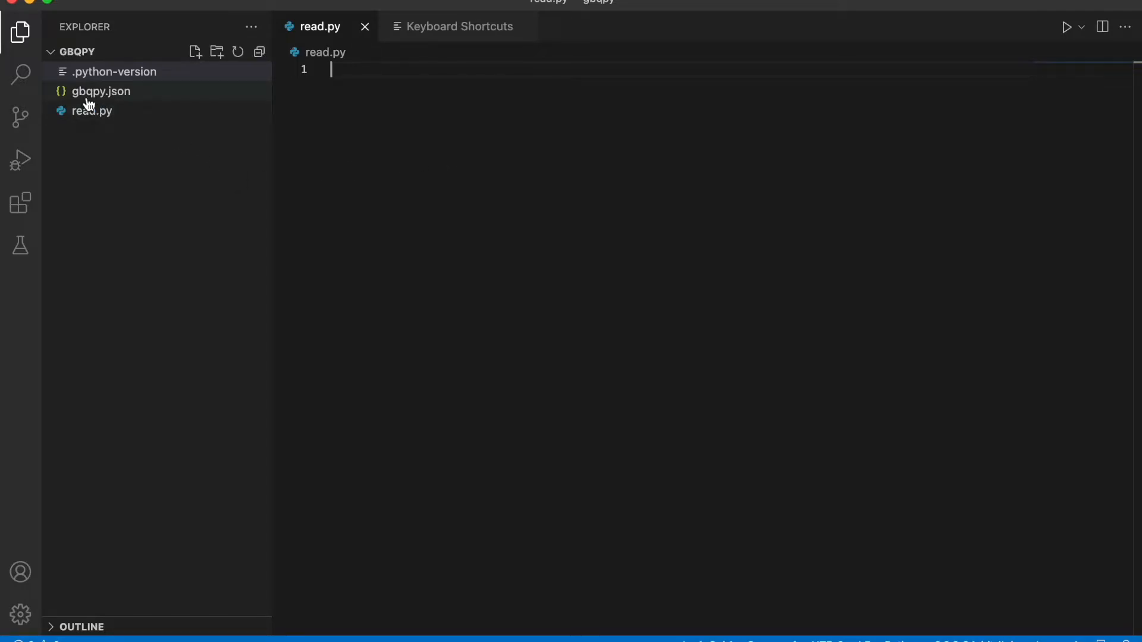
mouse_move(332, 100)
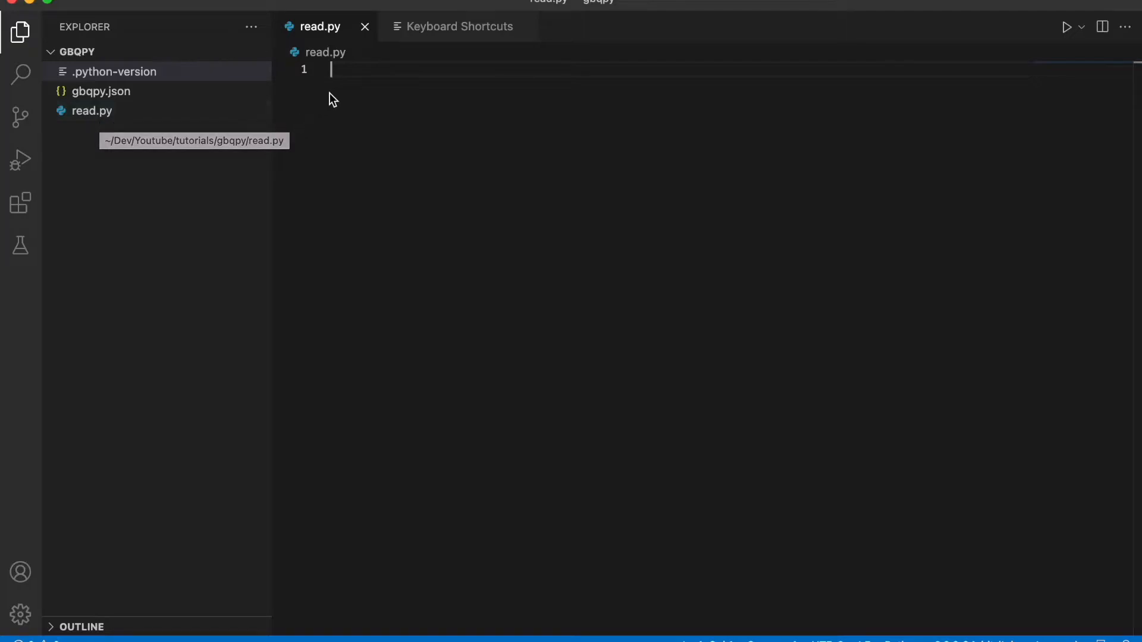
Step: Import os and bigquery, set creds='gbqpy.json' and GOOGLE_APPLICATION_CREDENTIALS to creds
text(import)
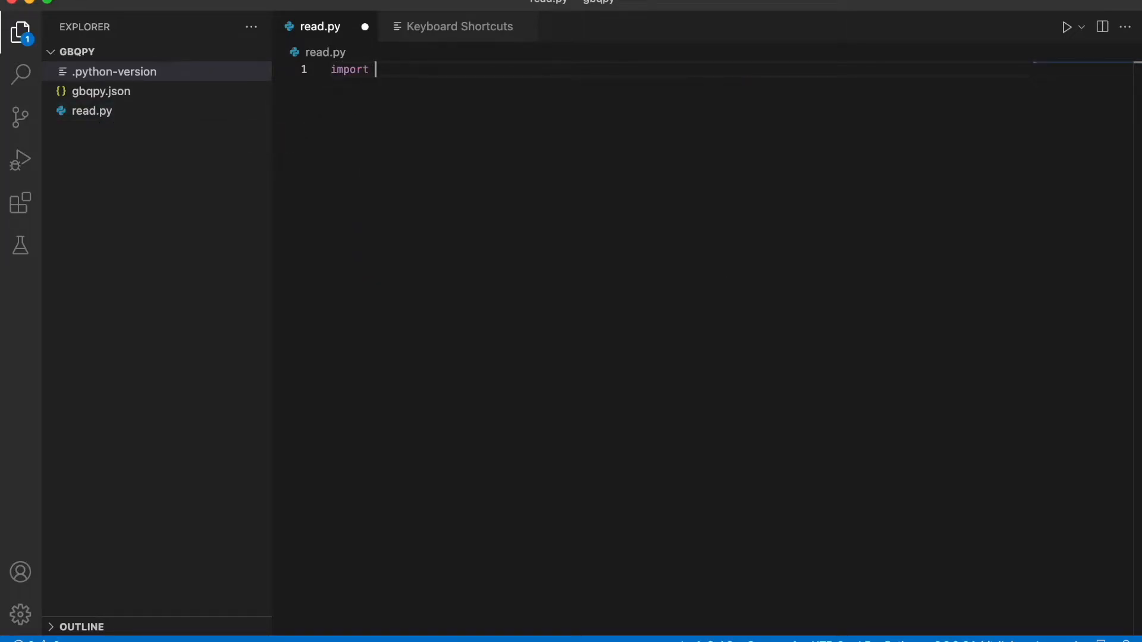
text(os)
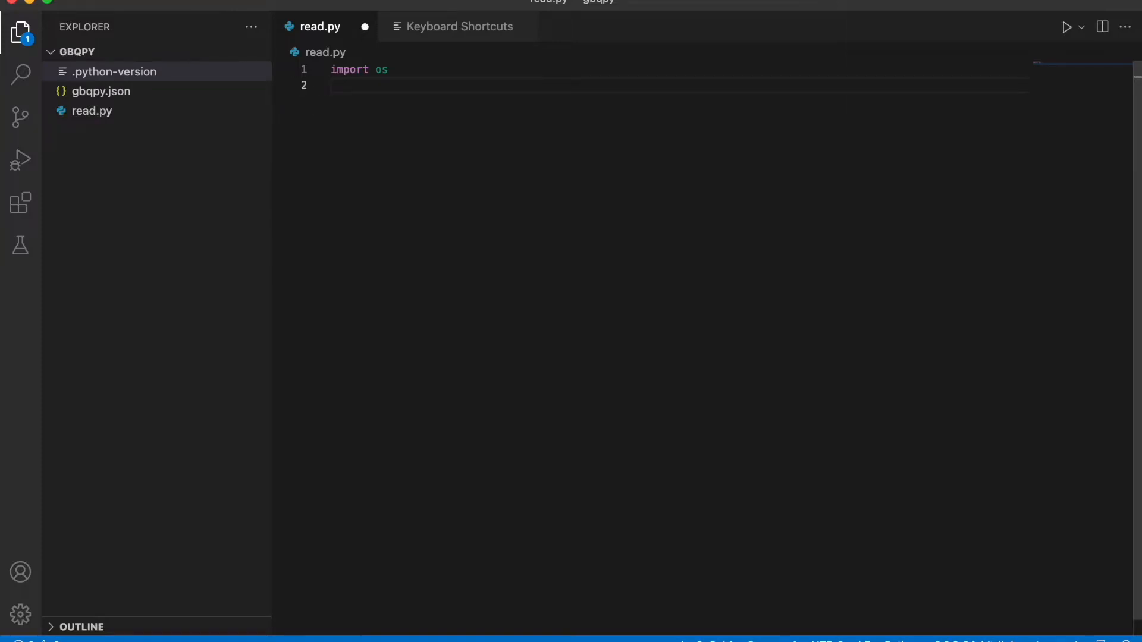
text(from googl)
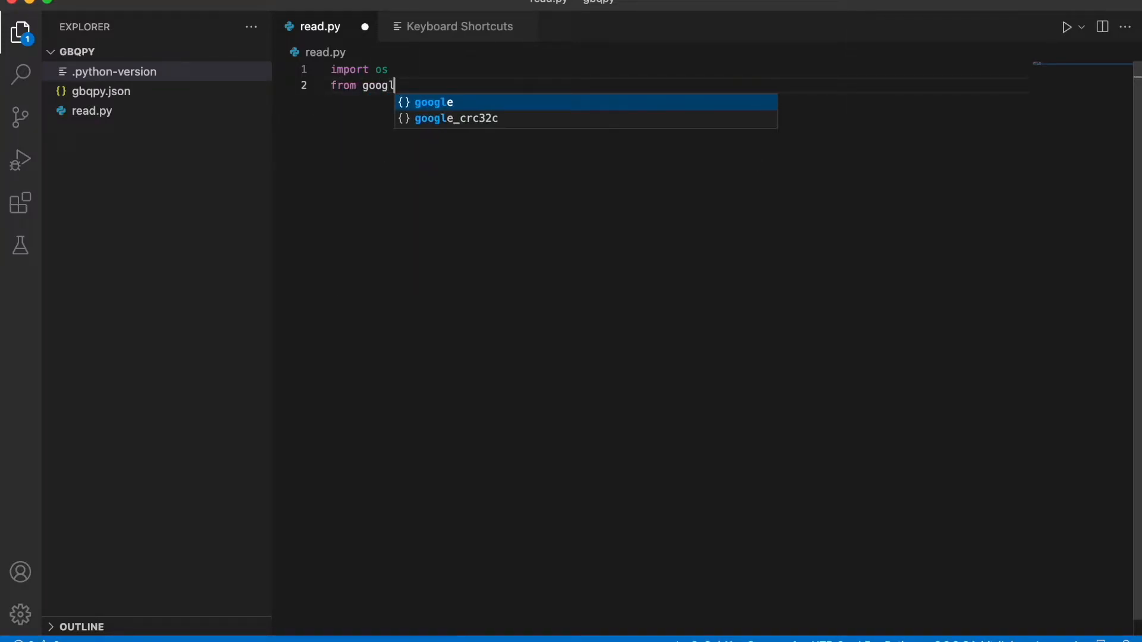
text(e.cloud)
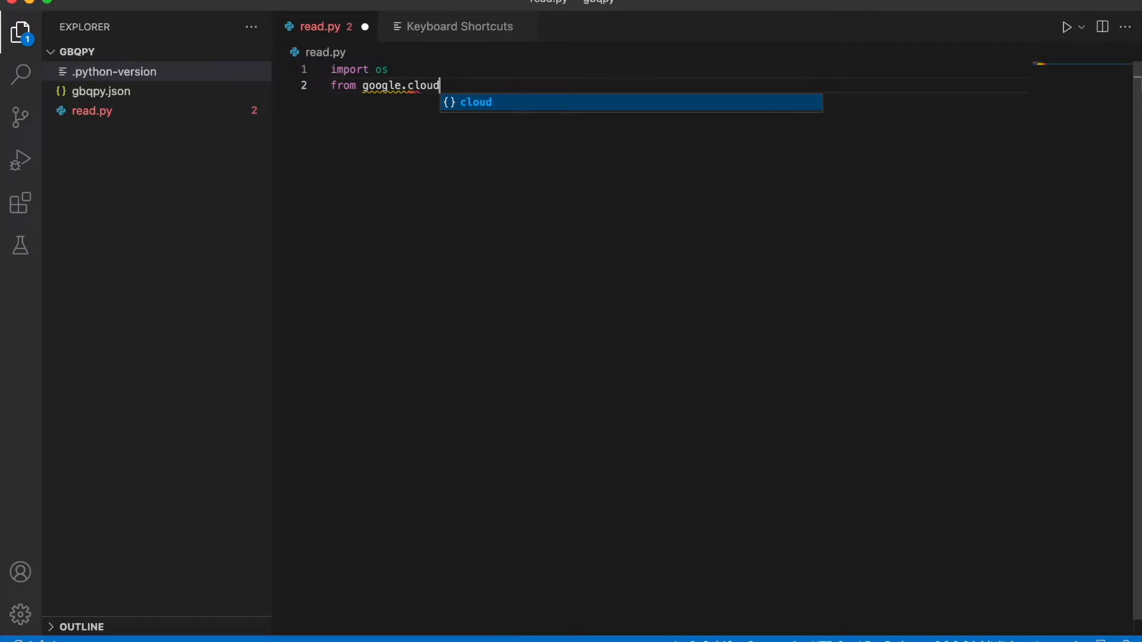
text(import bigquery)
text(c)
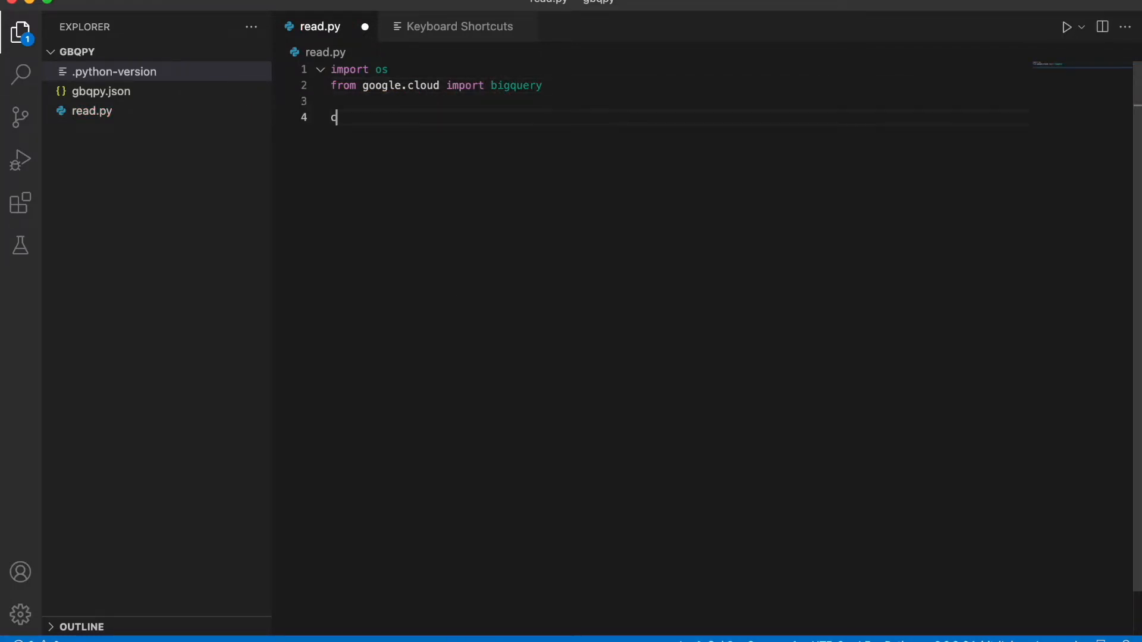
text(reds='')
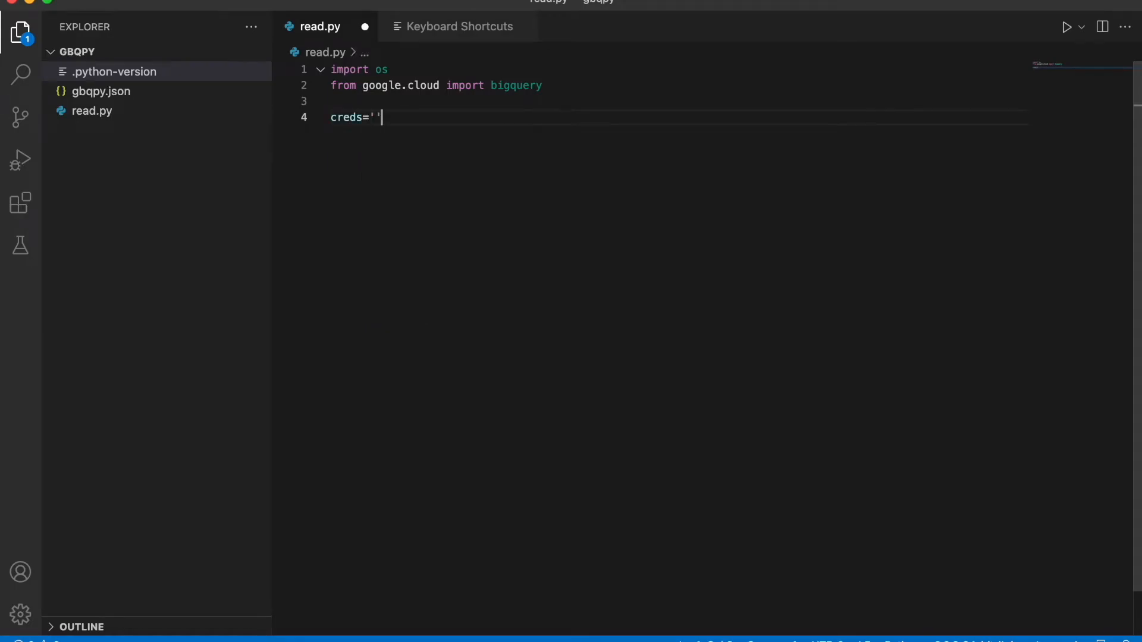
text(gbqpy.json)
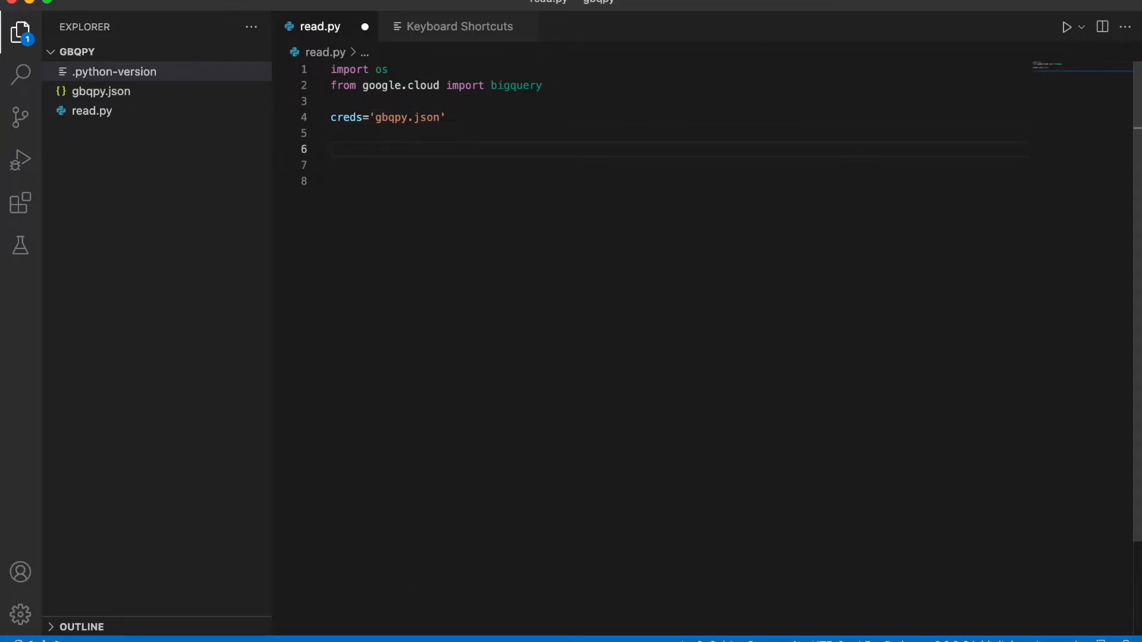
text(os.environ['GOOGLE_APPLICATION_CREDENTIALS']=creds)
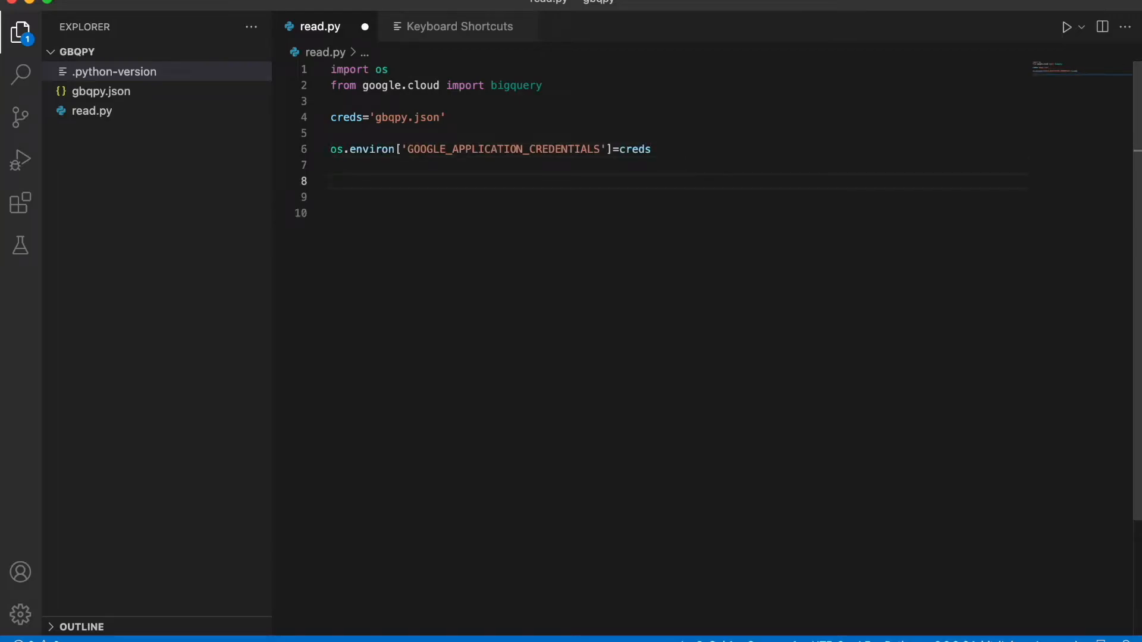
Step: Begin a client= bigquery.Client line below the credentials setup
click(336, 181)
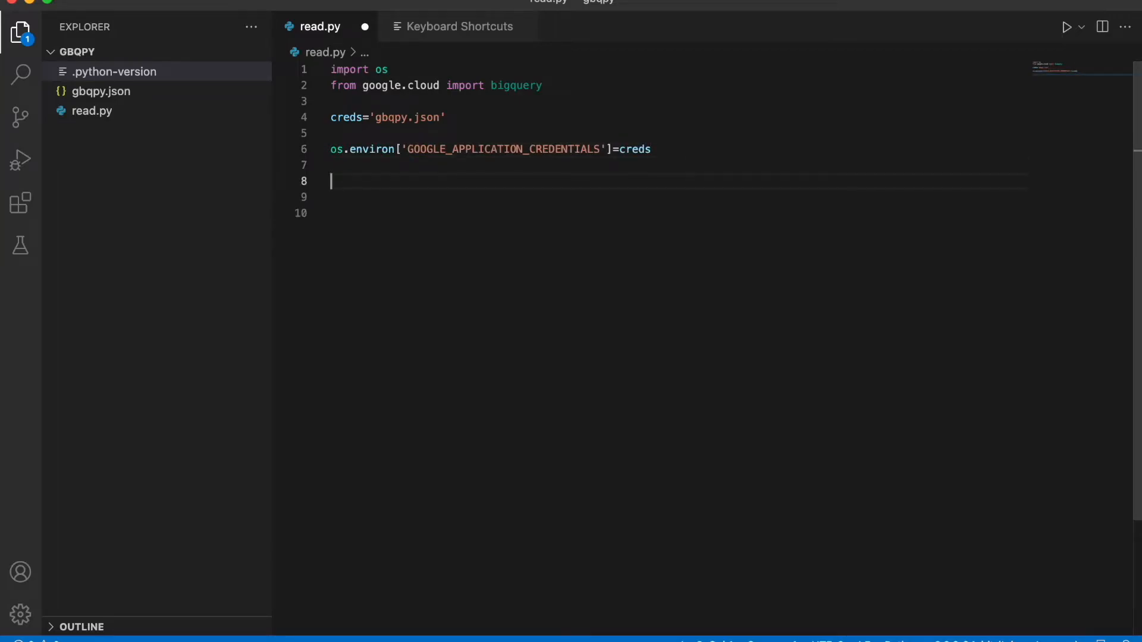
text(client=)
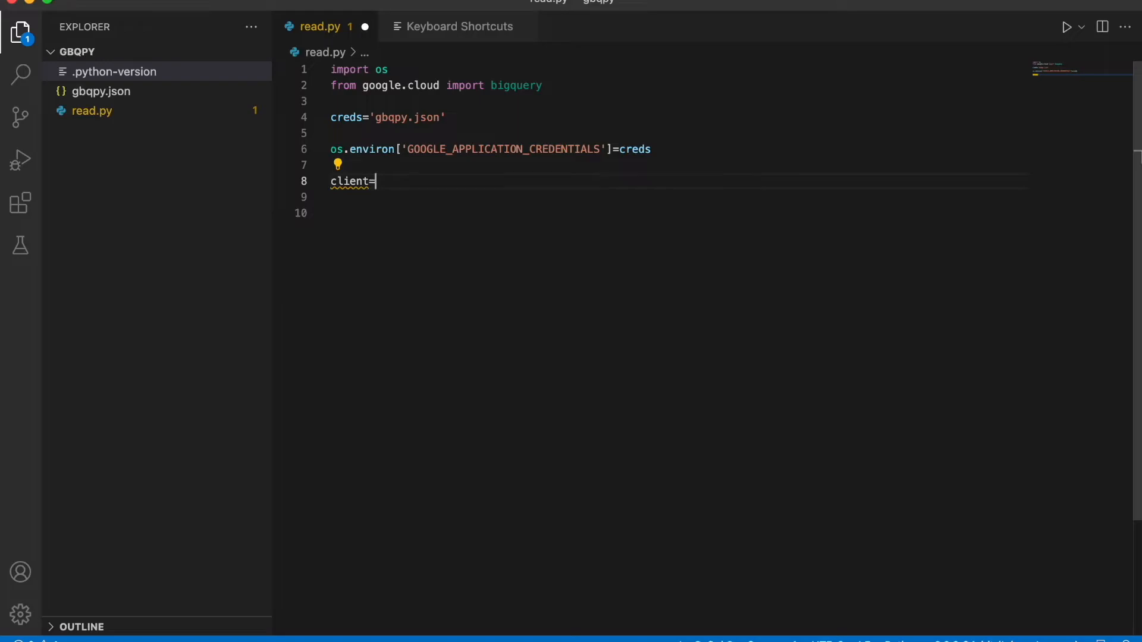
text(bigquery)
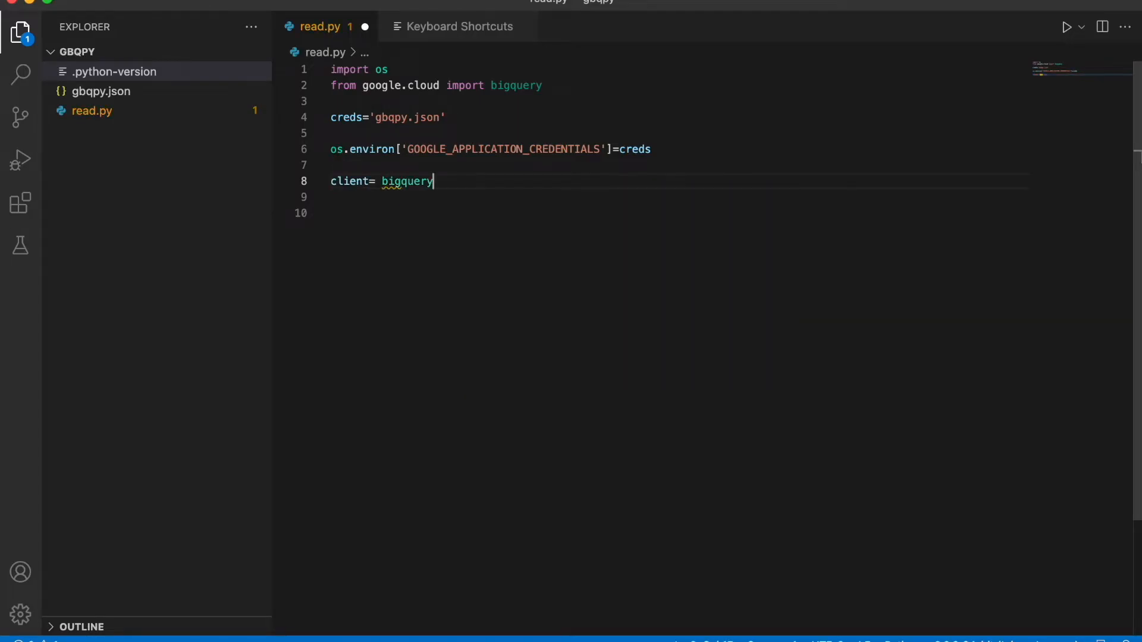
text(.Client)
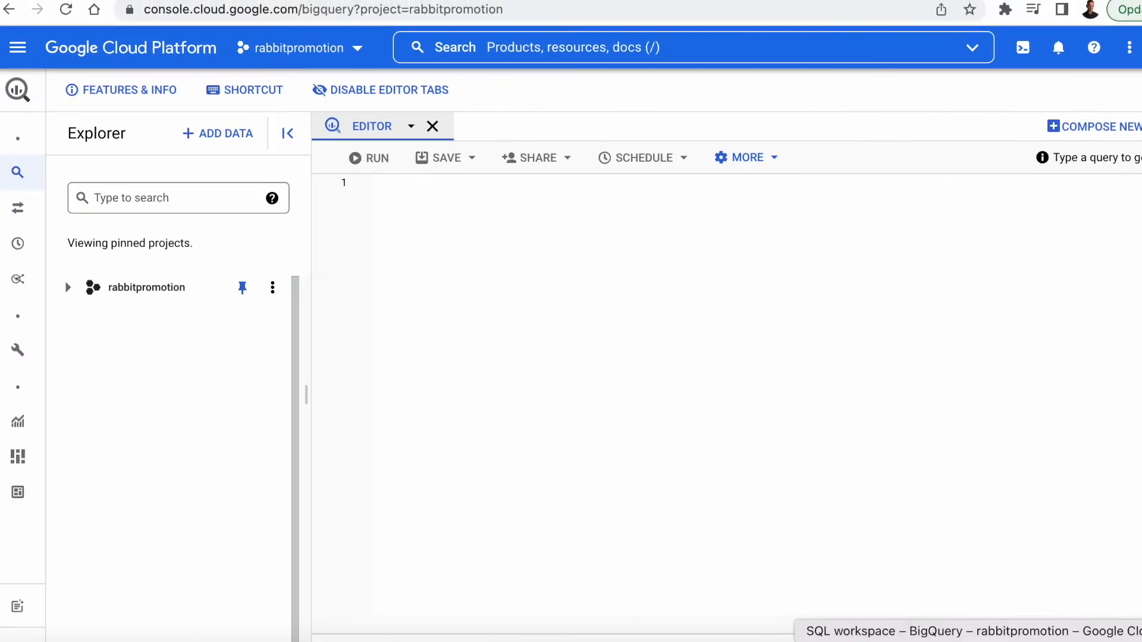
mouse_move(68, 286)
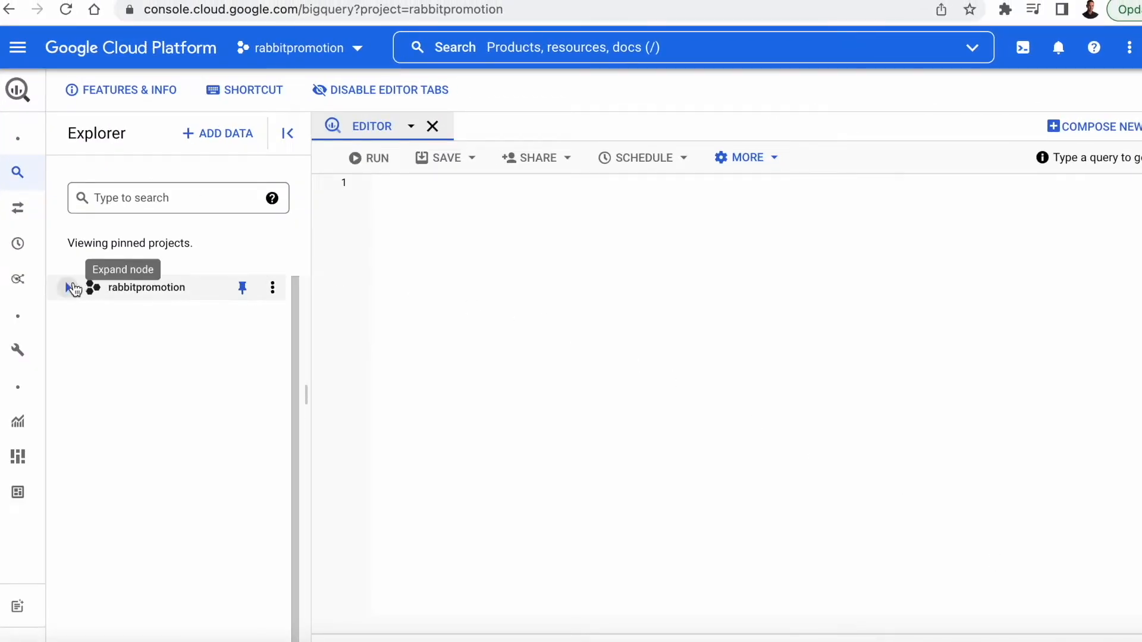
Step: Preview events_intraday_20220408 under rabbitpromotion, show its details and copy the table ID
click(67, 287)
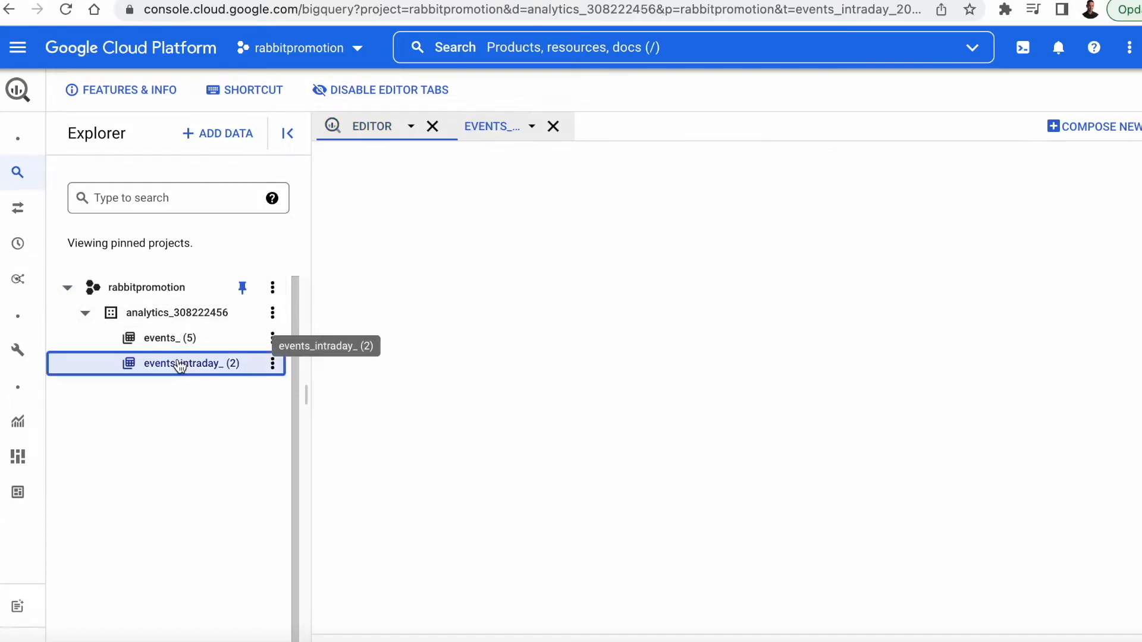
click(534, 201)
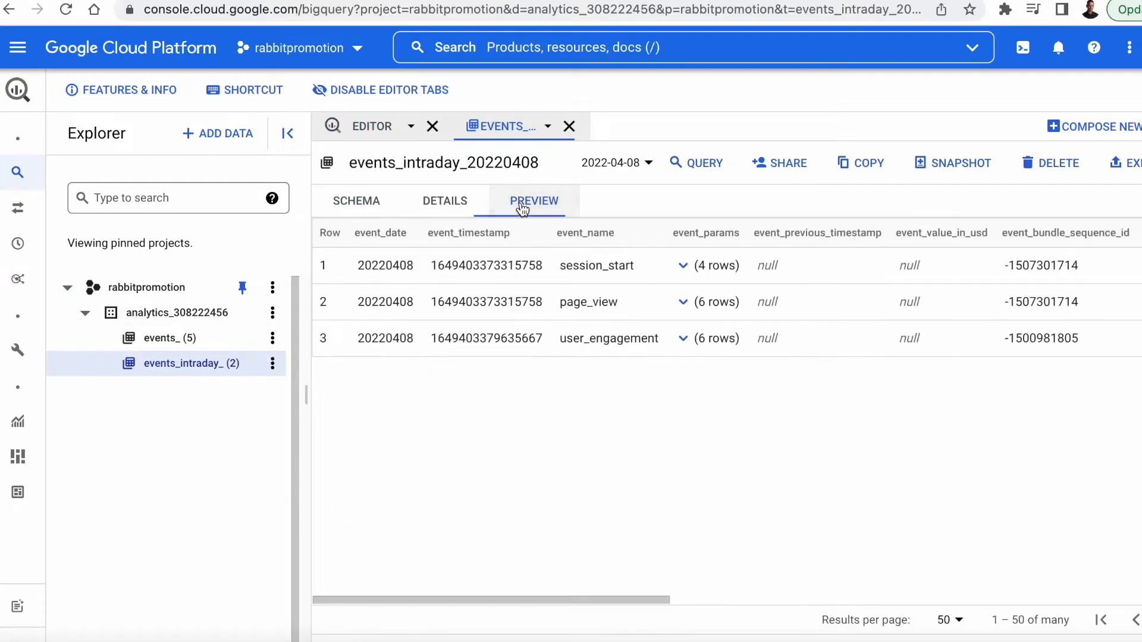
click(443, 202)
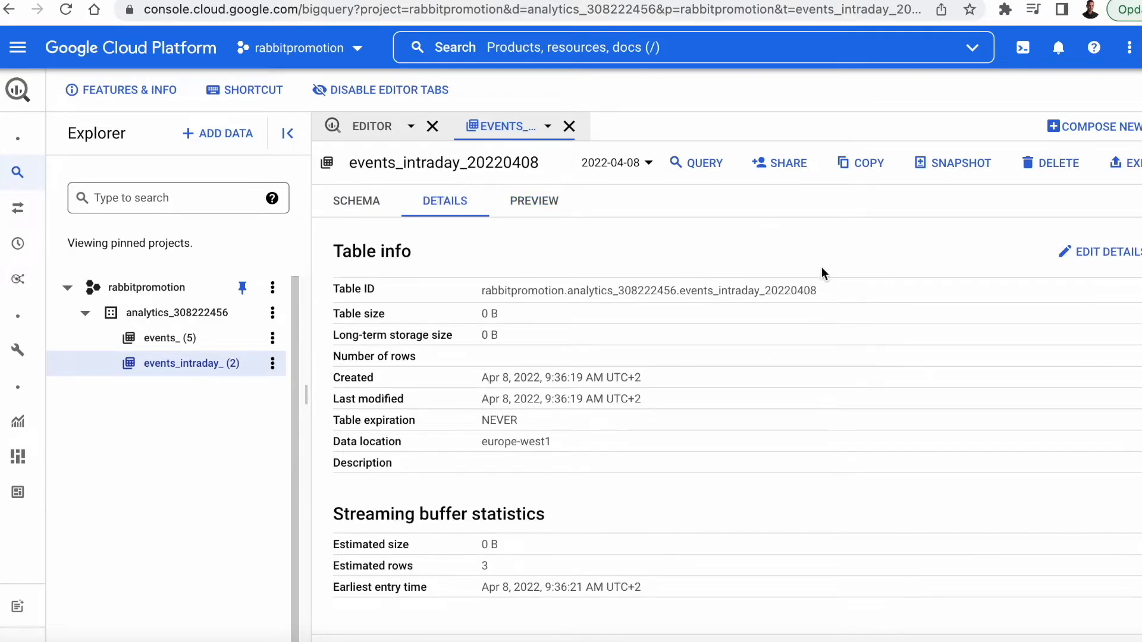
mouse_move(829, 290)
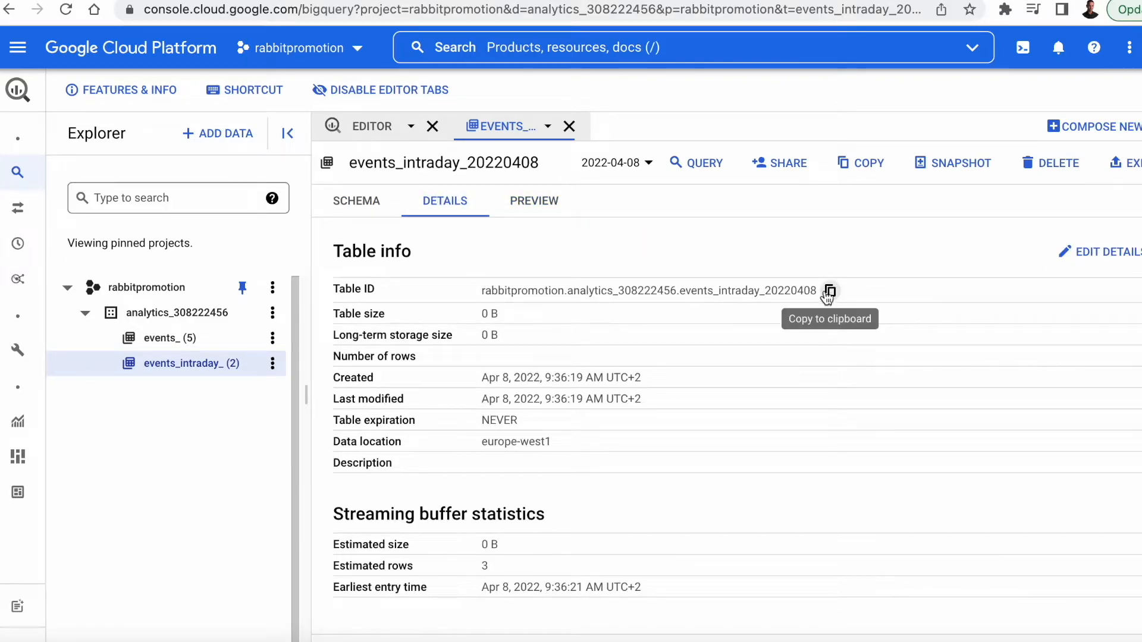
click(828, 290)
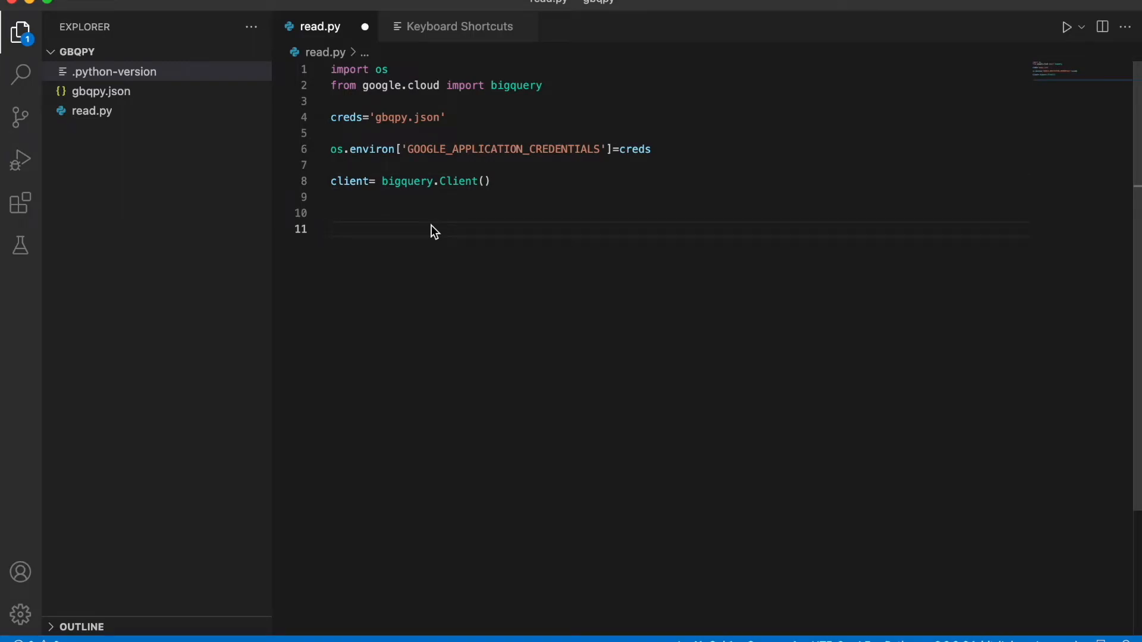
Step: Write q selecting event_name, event_params from rabbitpromotion.analytics_308222456.events_intraday_20220408 LIMIT 100
text(q=())
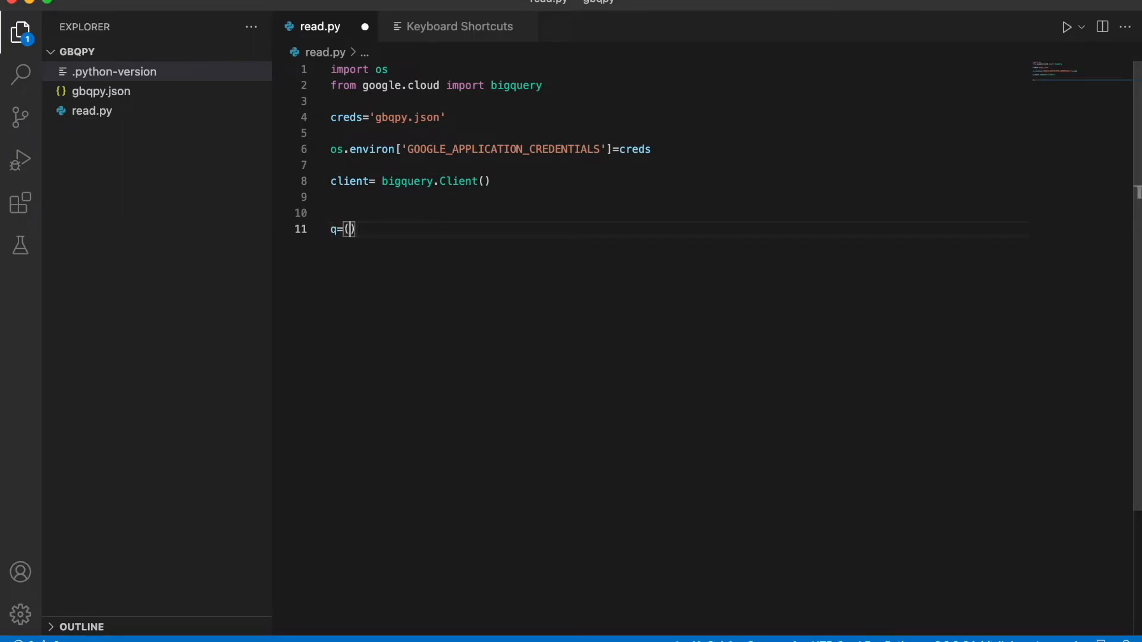
text(')
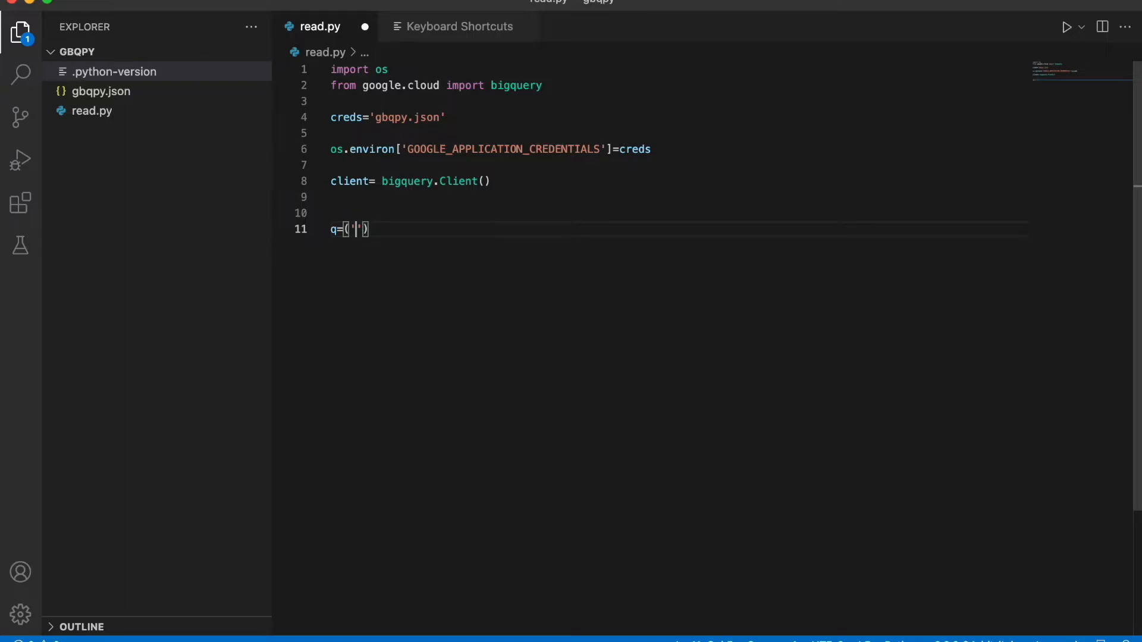
text(SELECT event_name,)
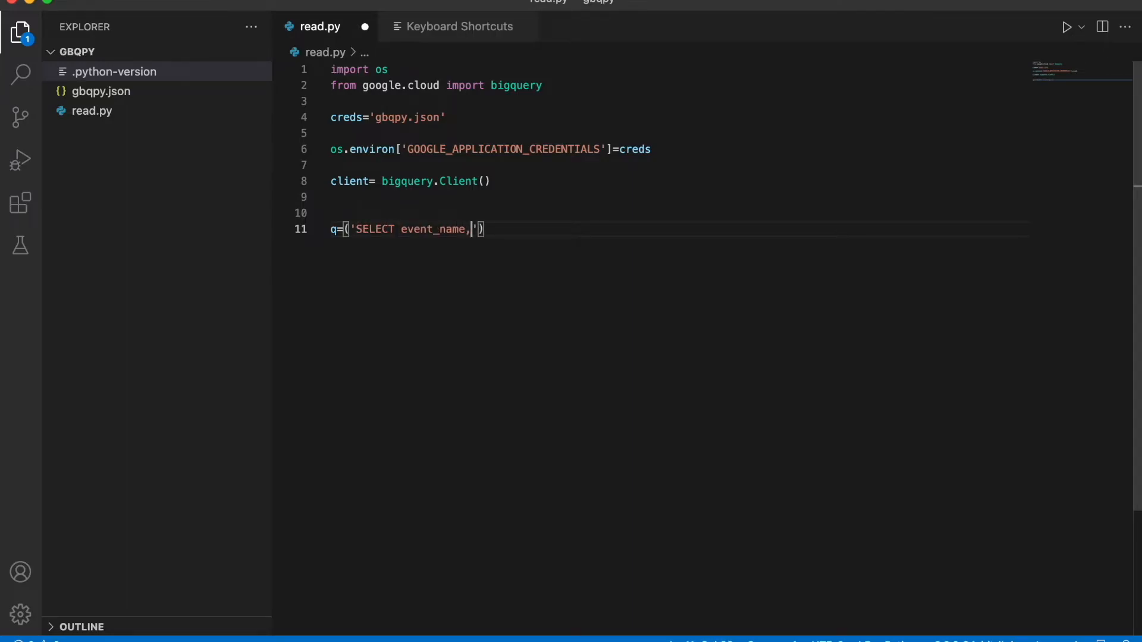
text(event_ap)
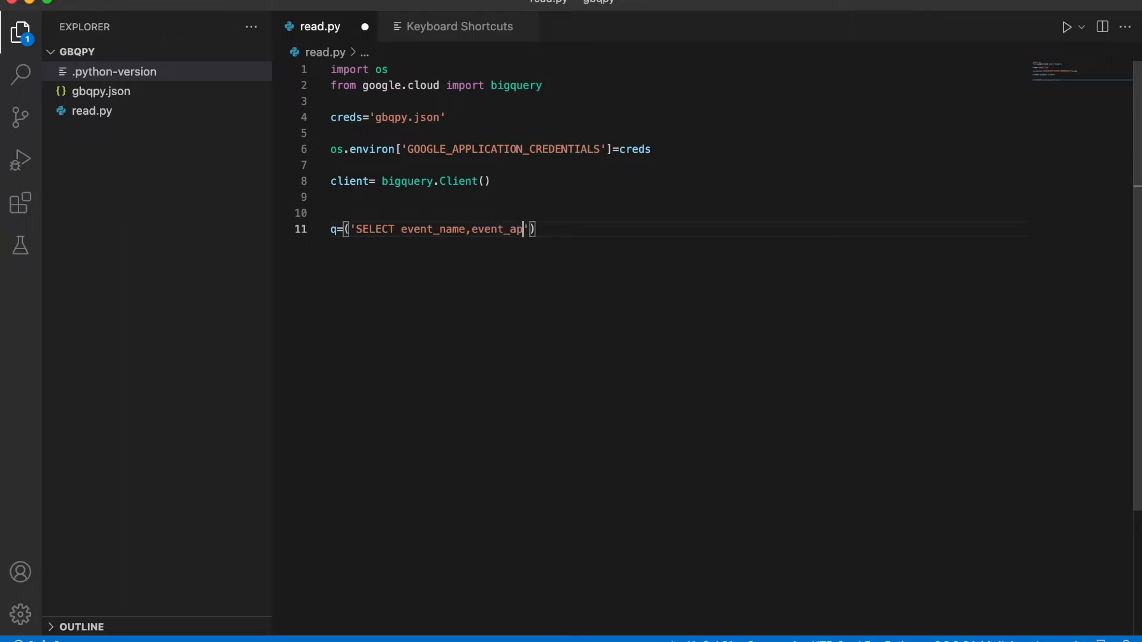
text(arams)
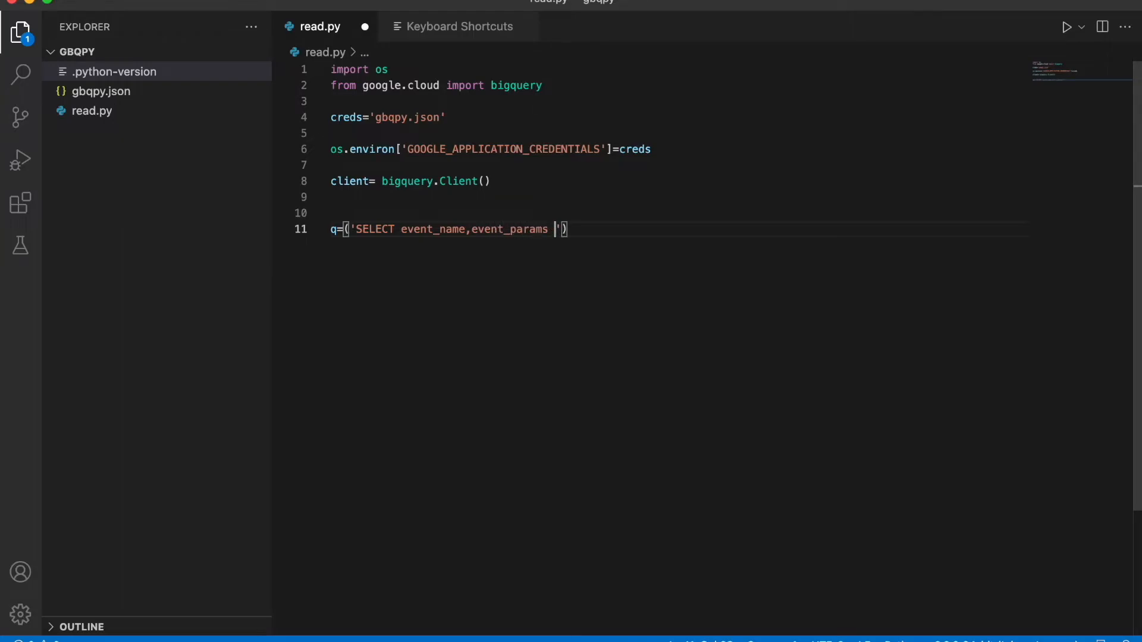
text(from)
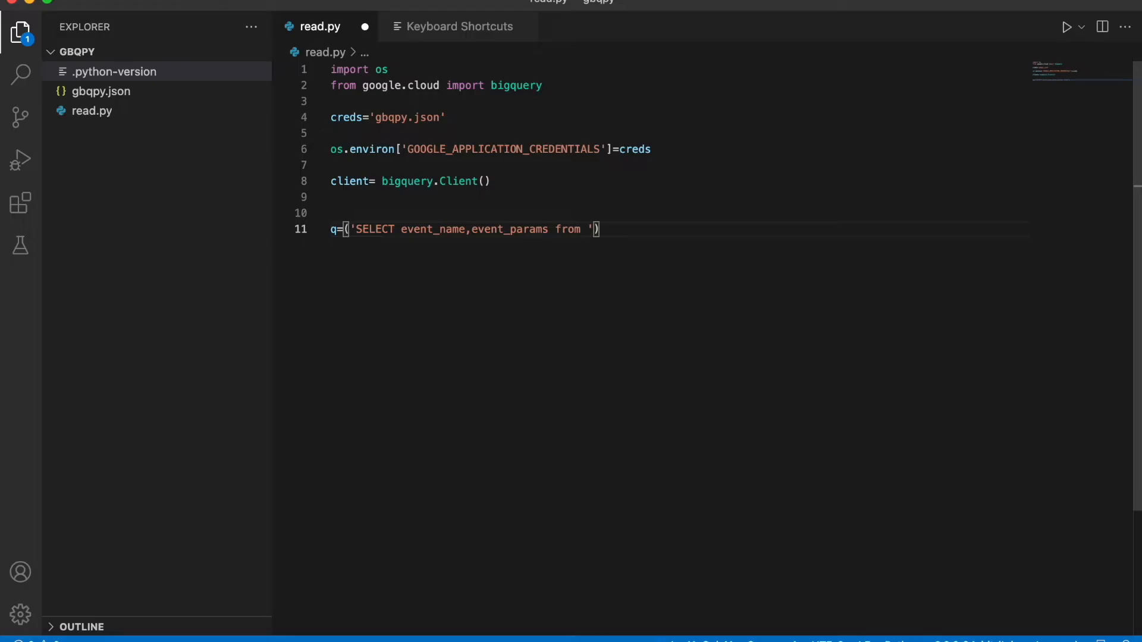
text(rabbitpromotion.analytics_308222456.events_intraday_20220408)
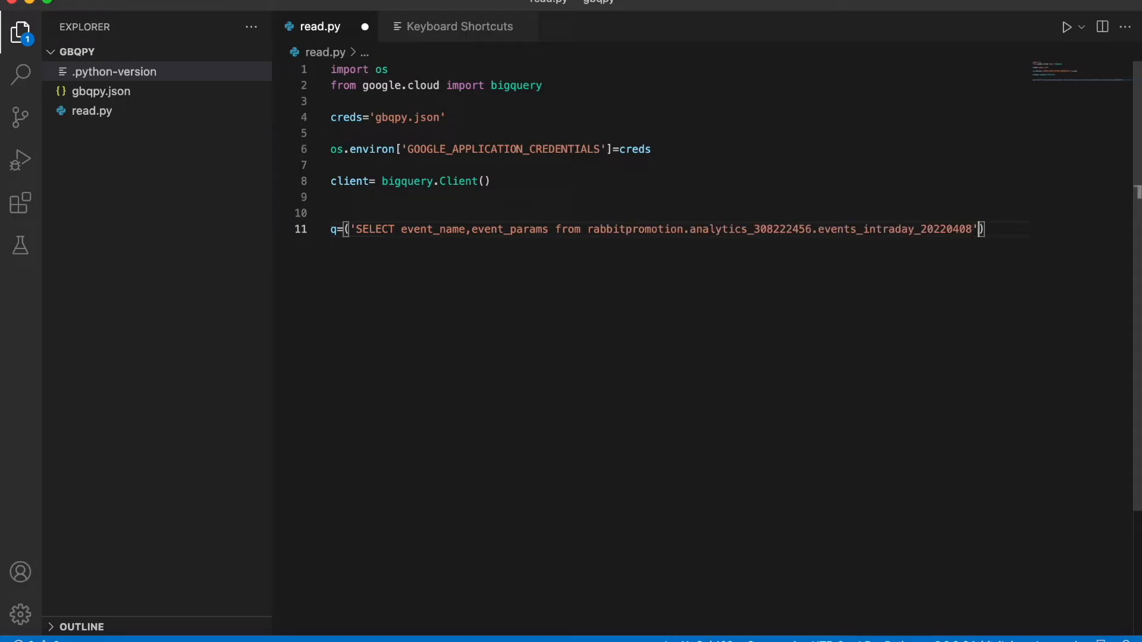
key(Enter)
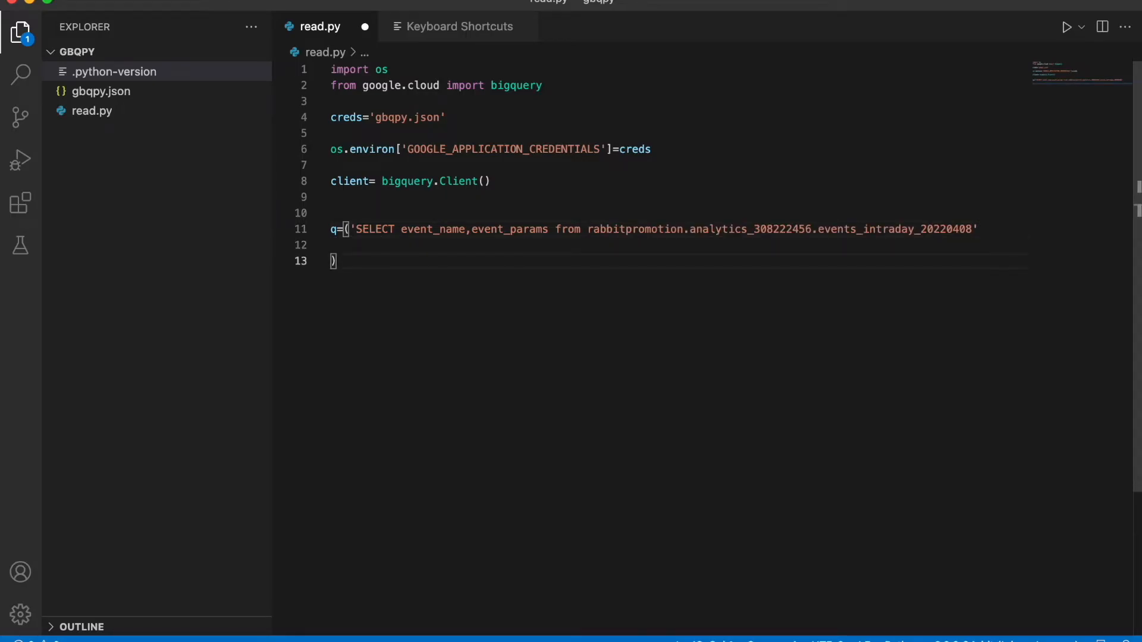
text('L')
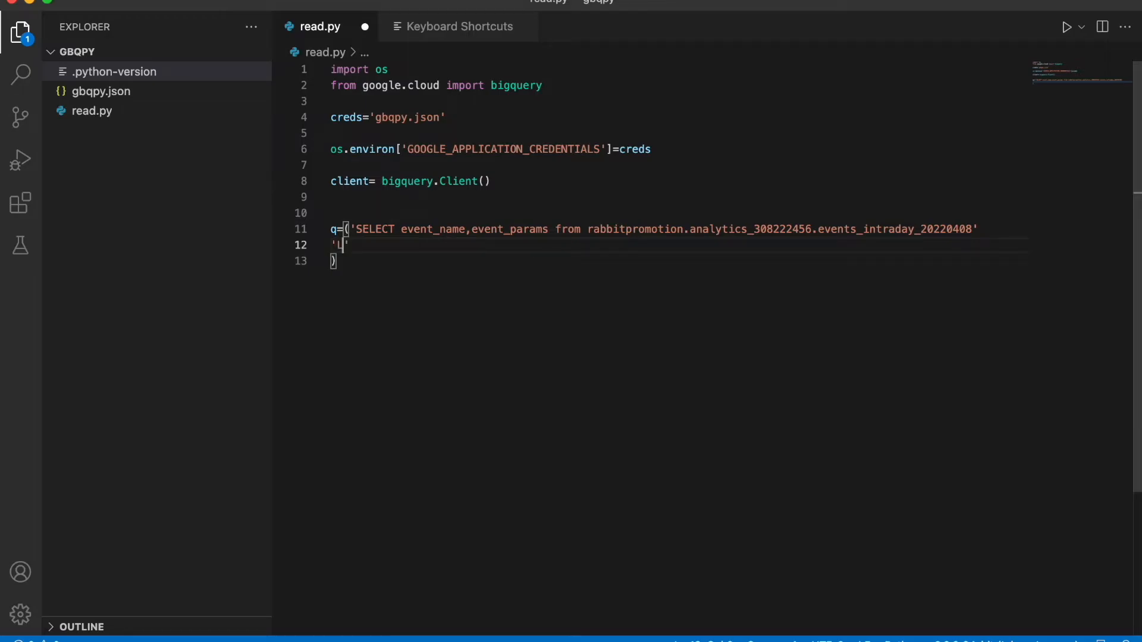
text(IMIT 100)
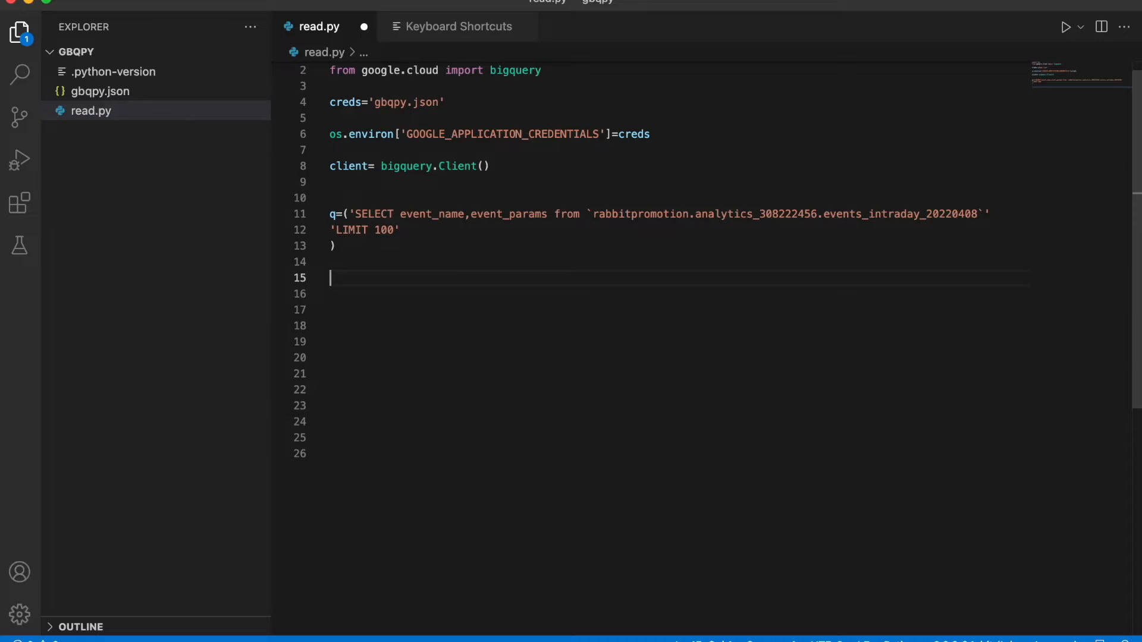
Step: Run client.query(q), convert the result to a dataframe df and print(df)
text(query=cli)
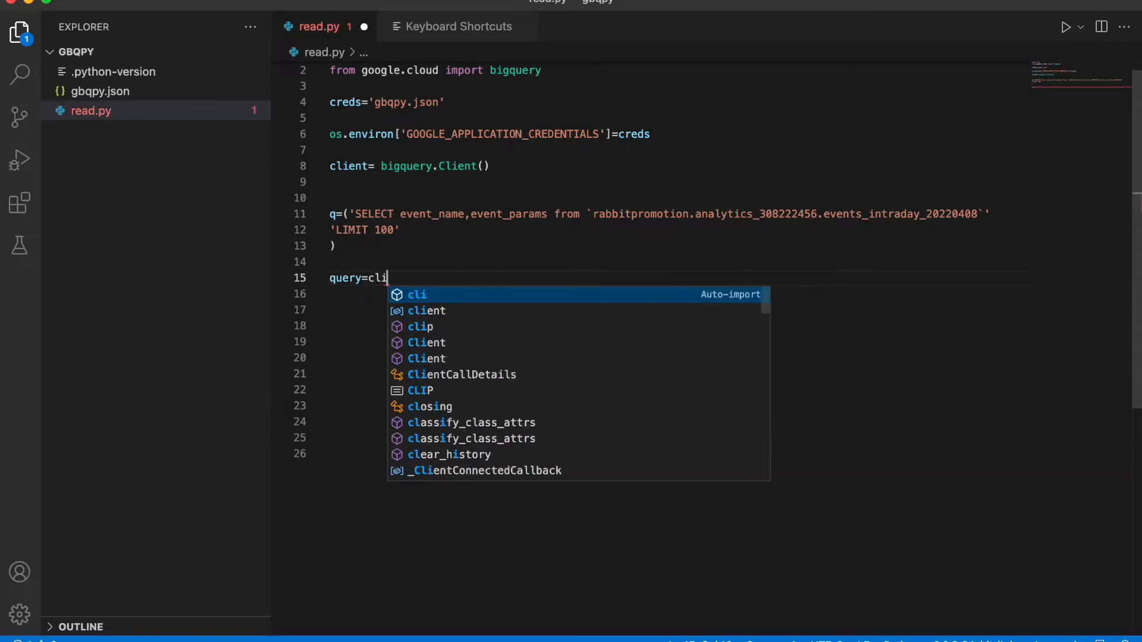
text(ent.query(q)
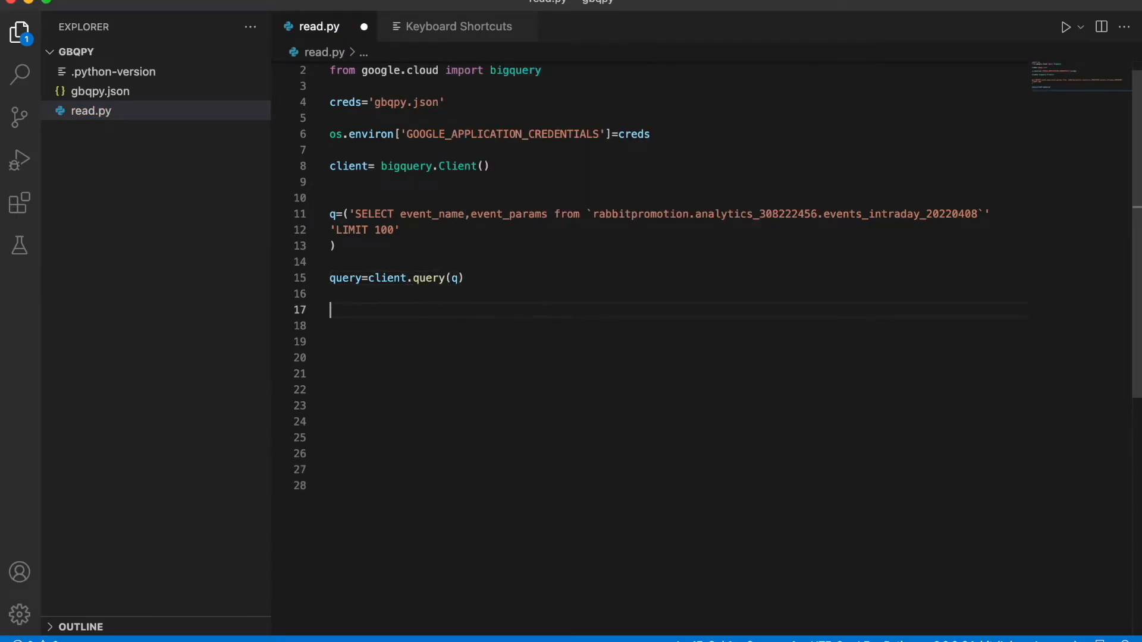
text(df=)
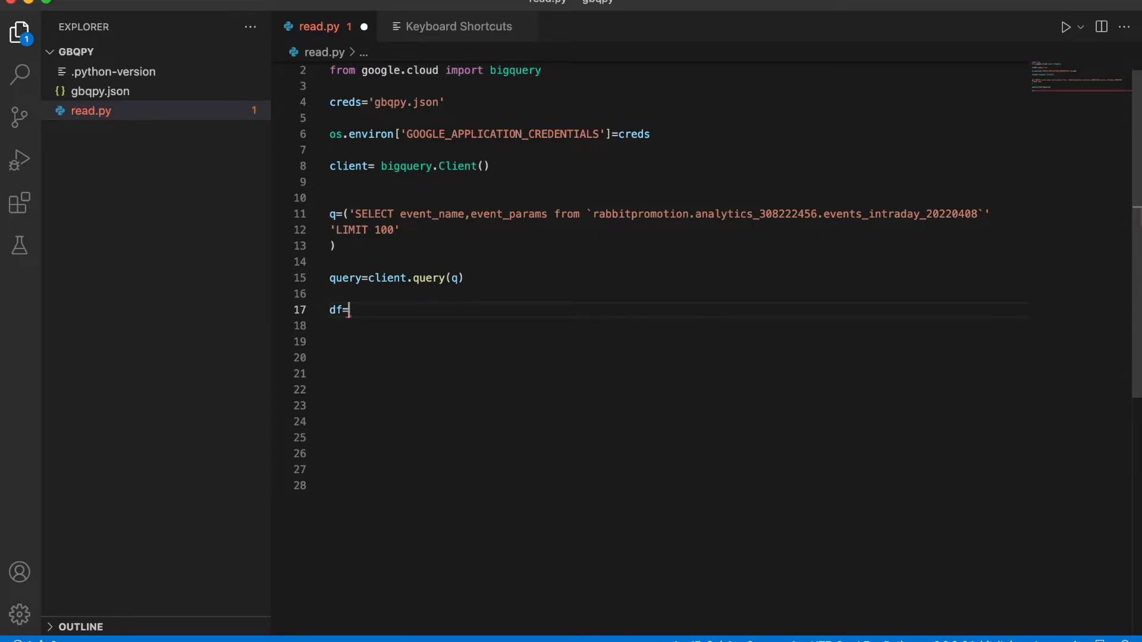
text(query.resu)
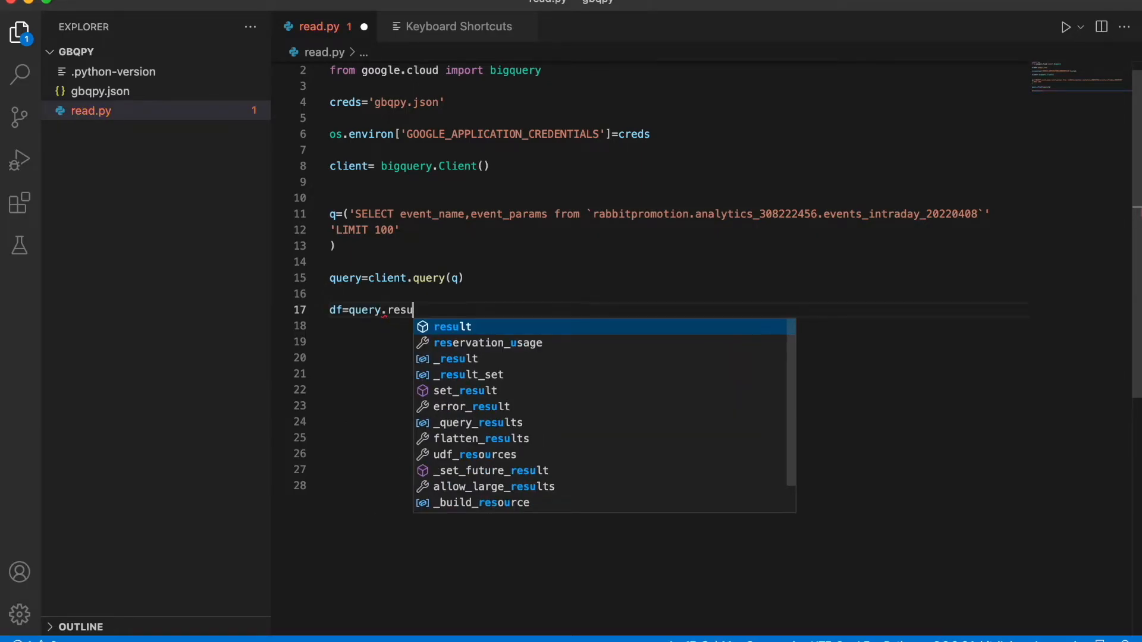
text(lt().)
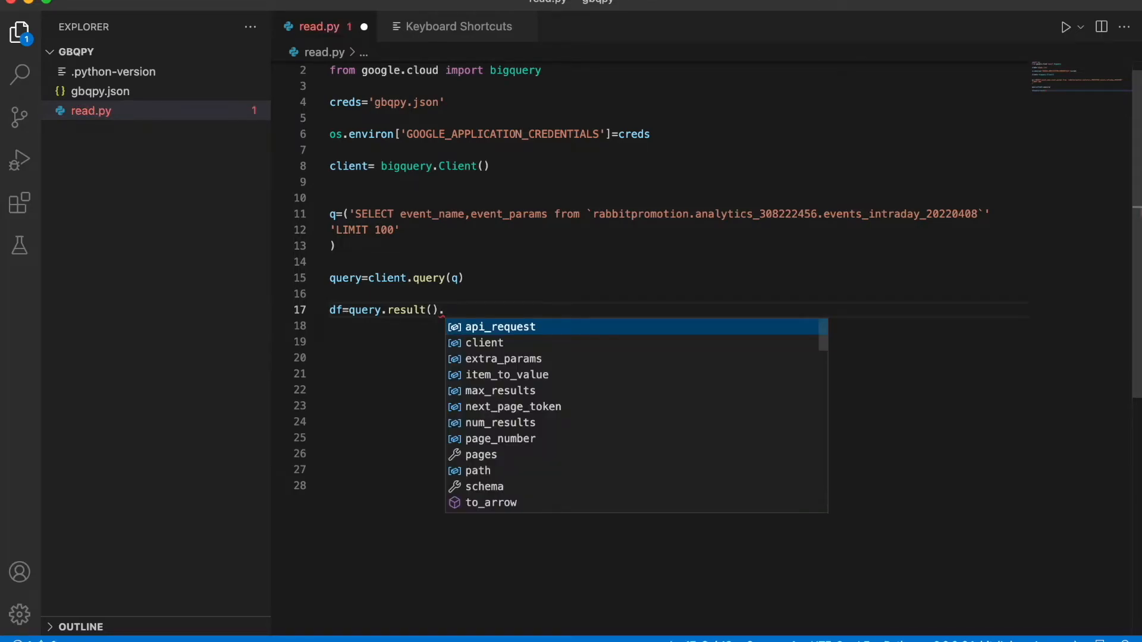
text(to)
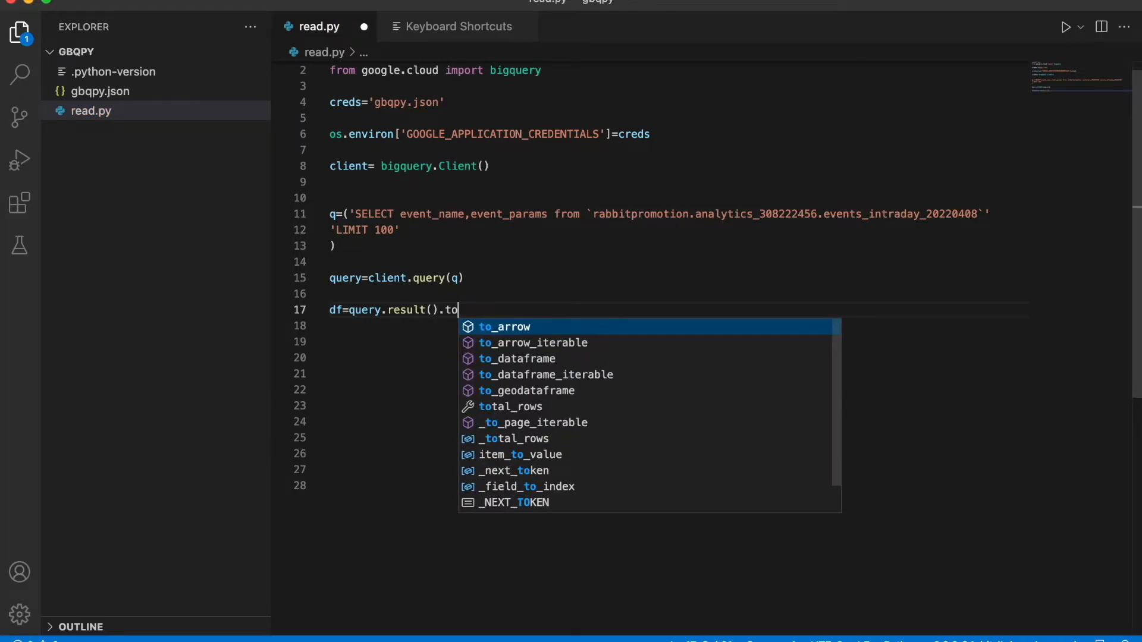
click(516, 358)
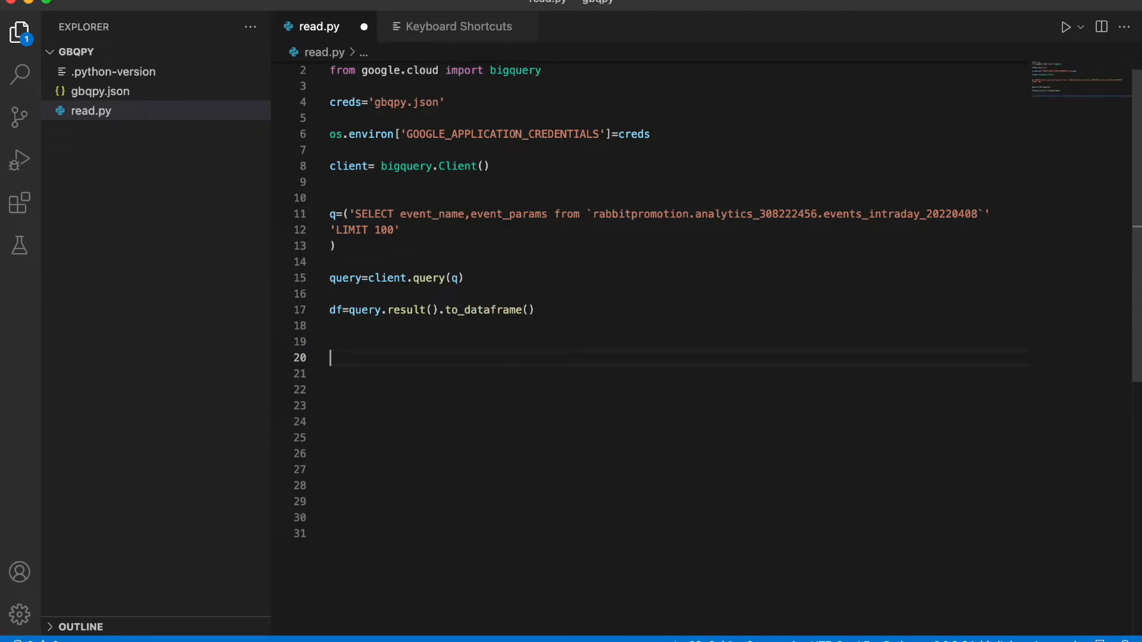
text(print(df))
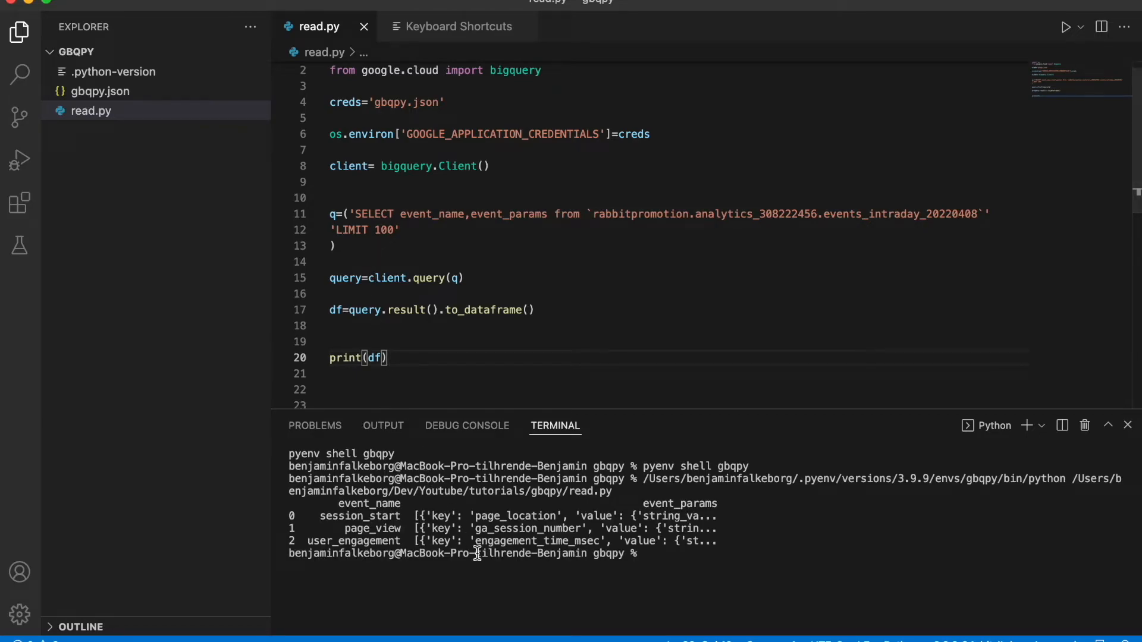
mouse_move(418, 510)
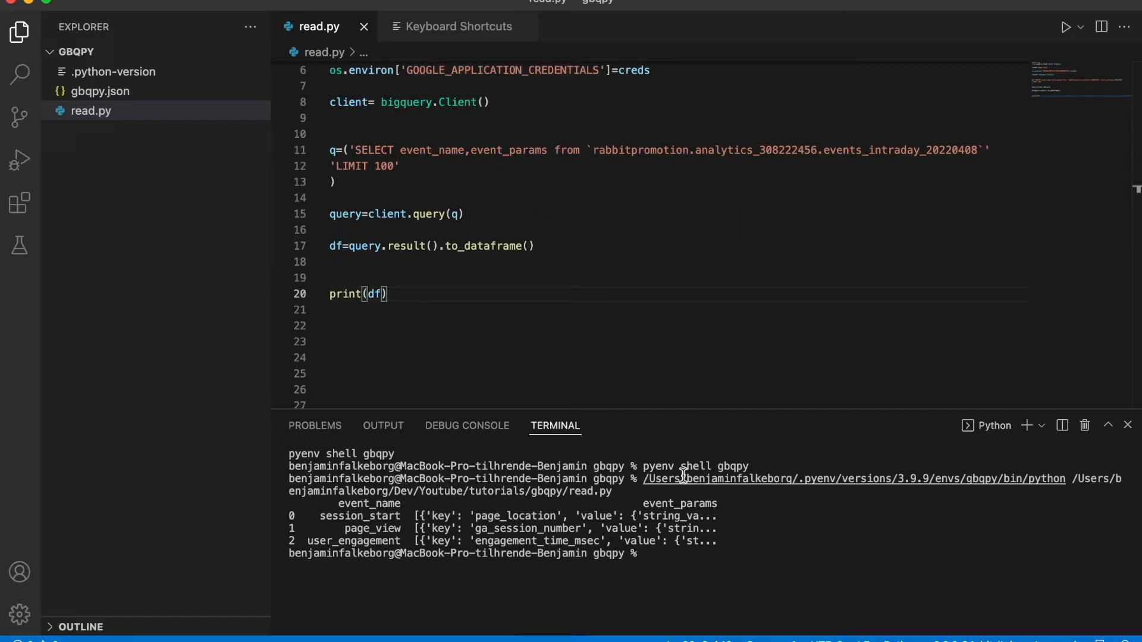
mouse_move(439, 500)
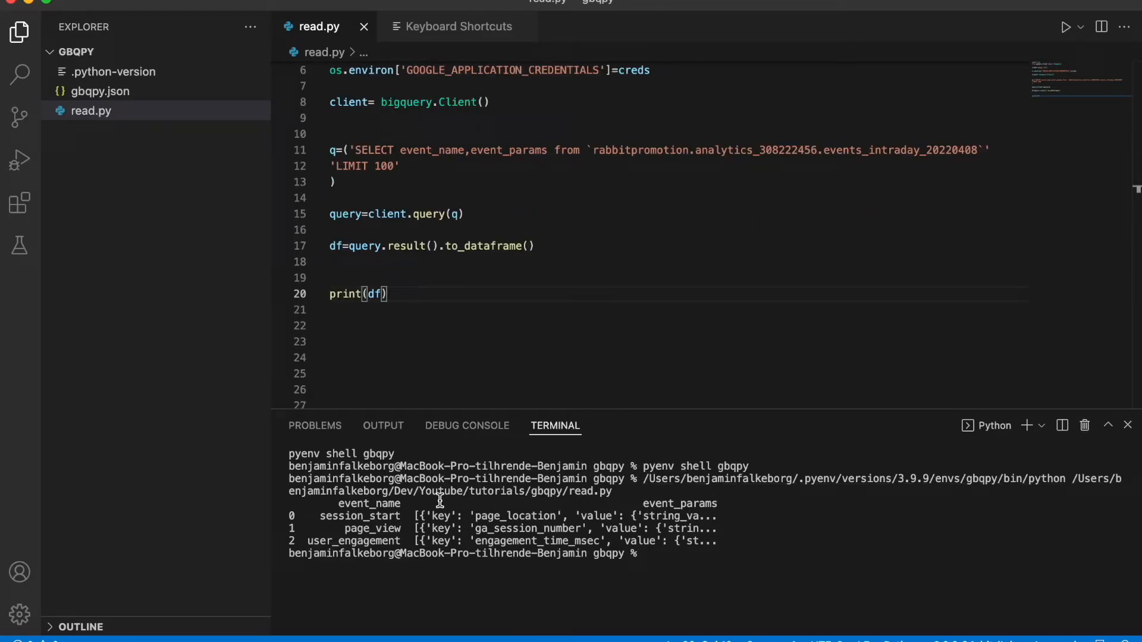
mouse_move(414, 517)
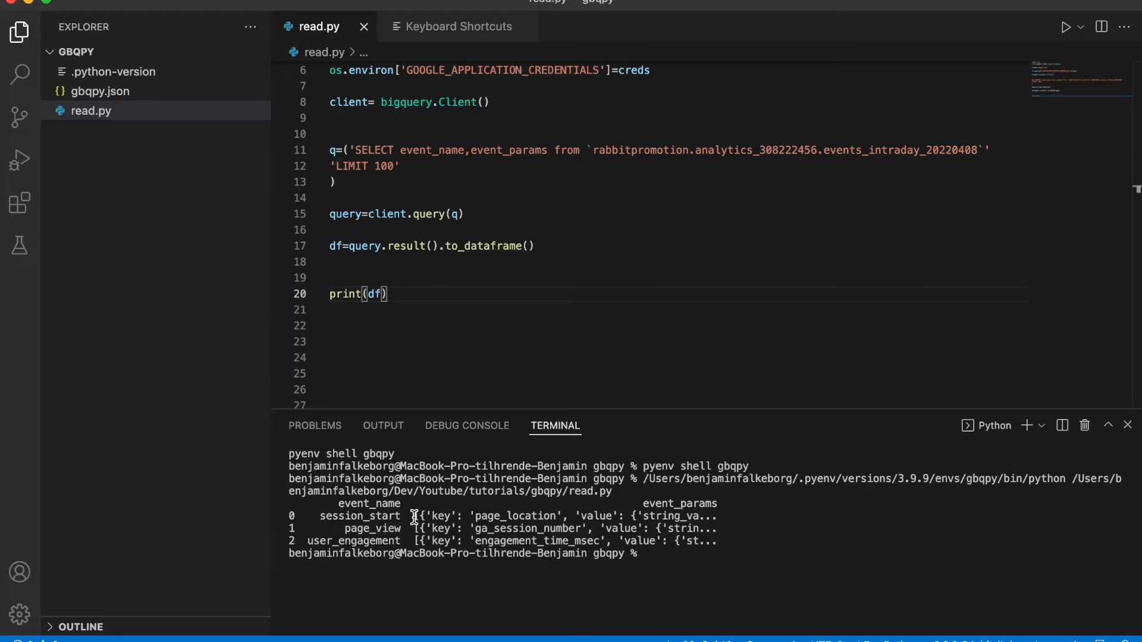
mouse_move(697, 522)
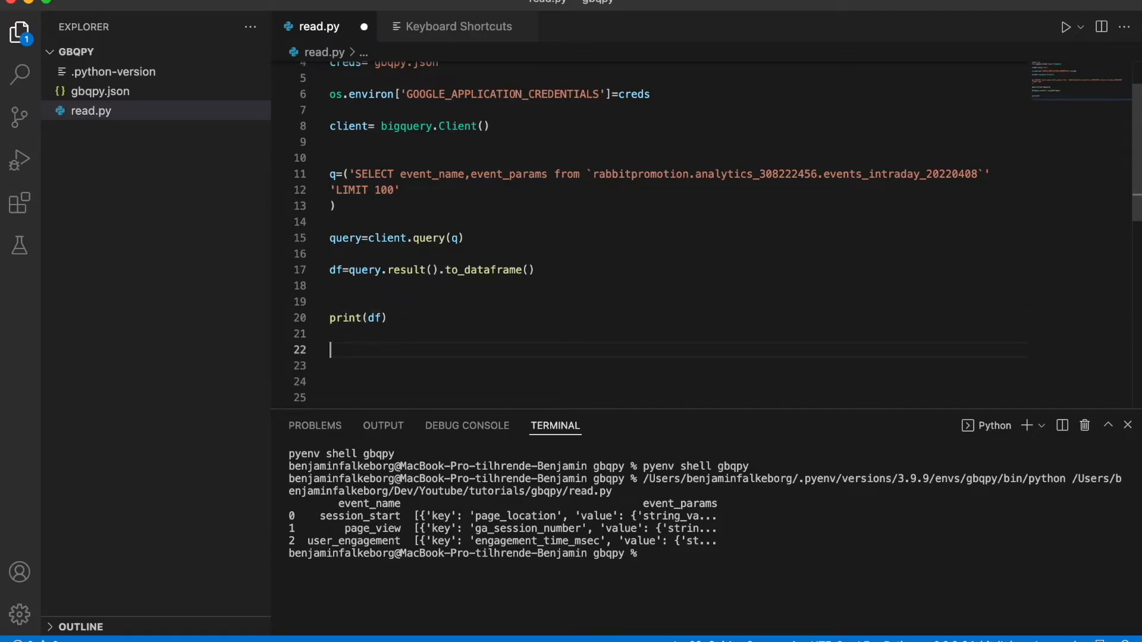
Step: Add df =df.explode('event_params') with print(df) after it and remove the earlier print line
text(df =df)
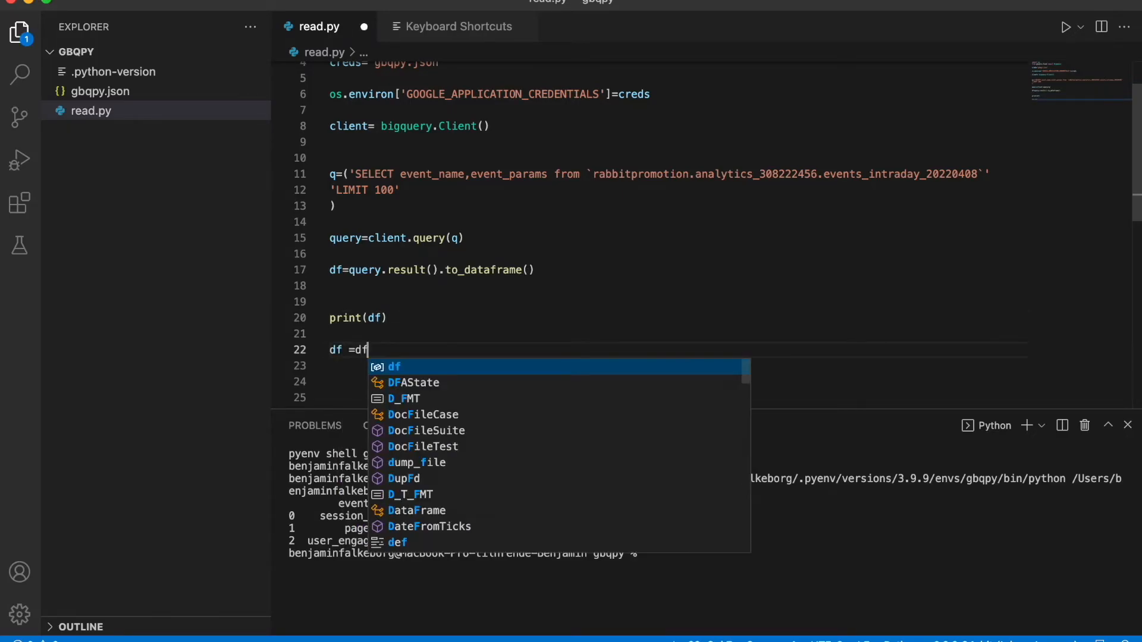
text(.explode)
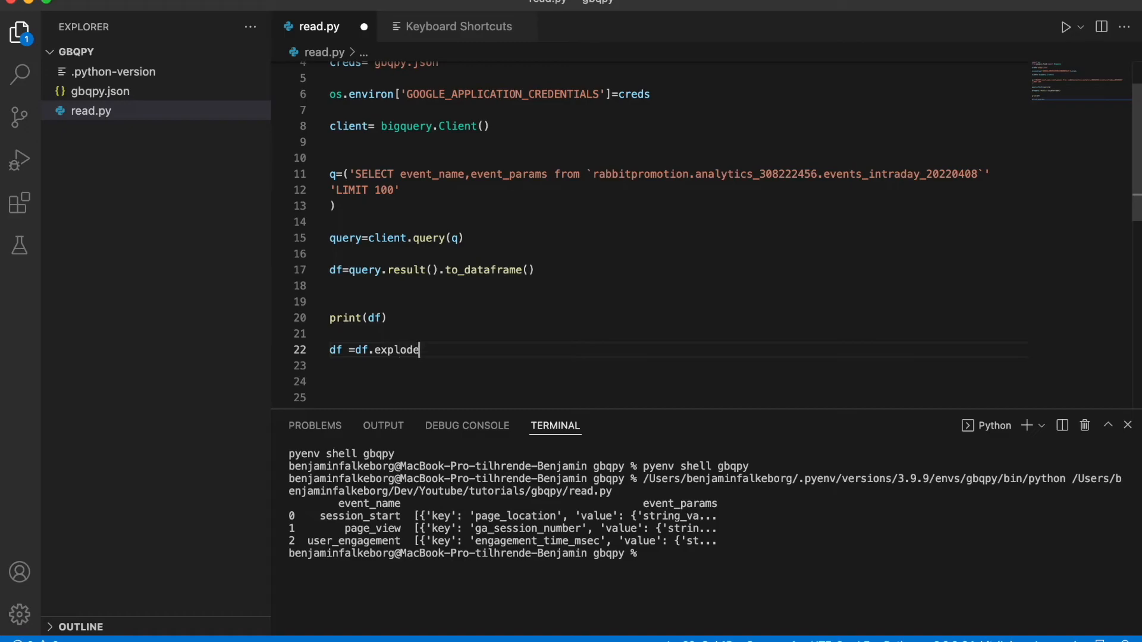
text(('e'))
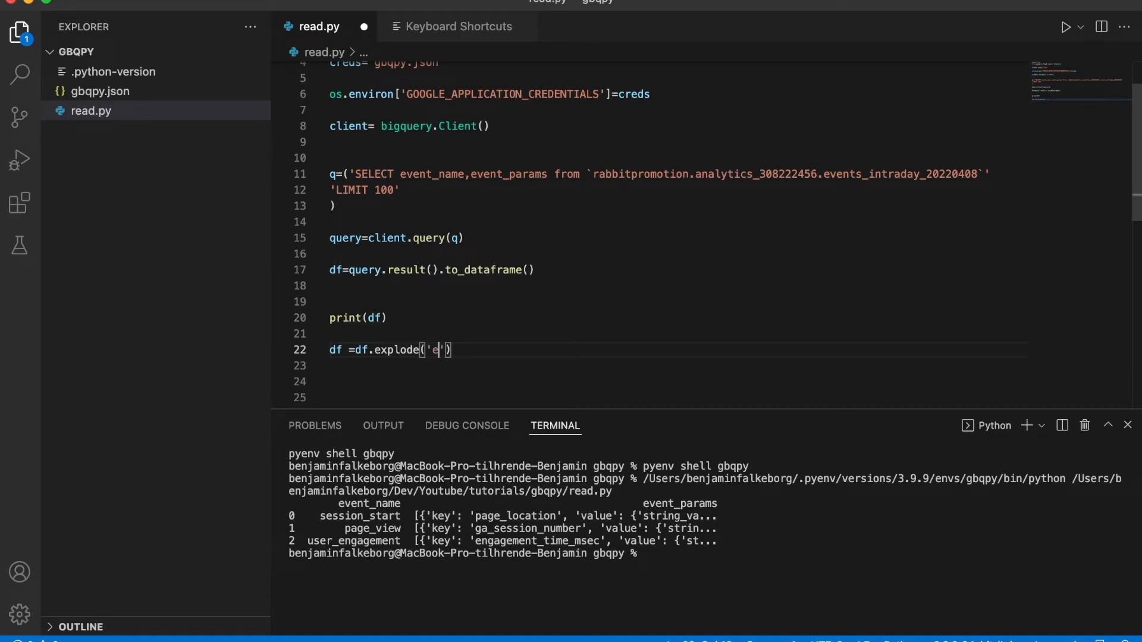
text(vent_params)
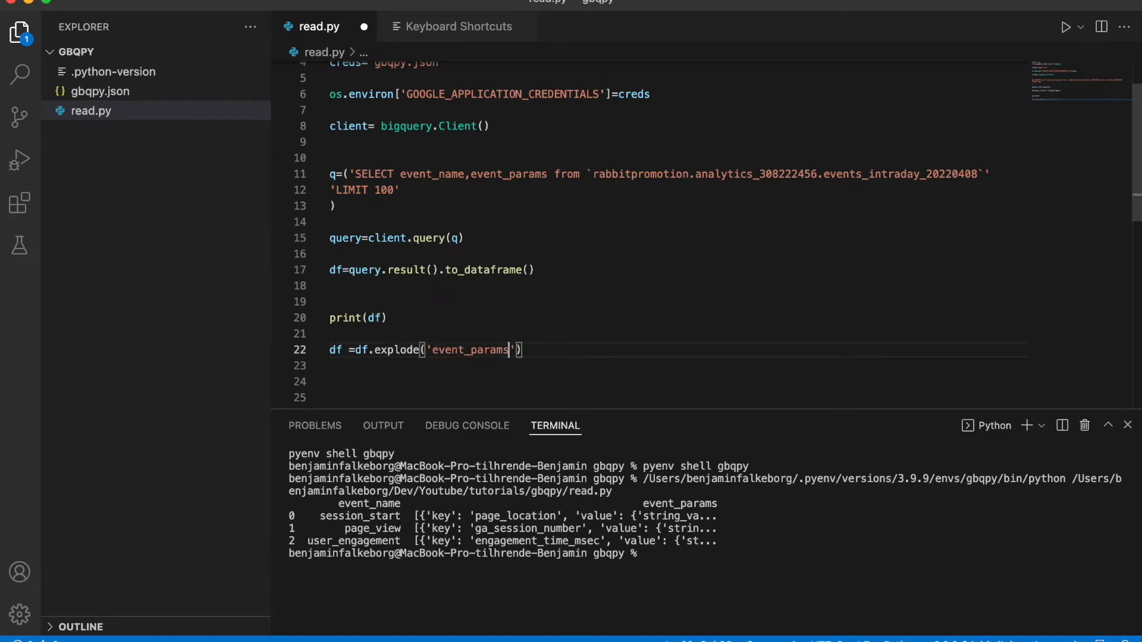
key(Return)
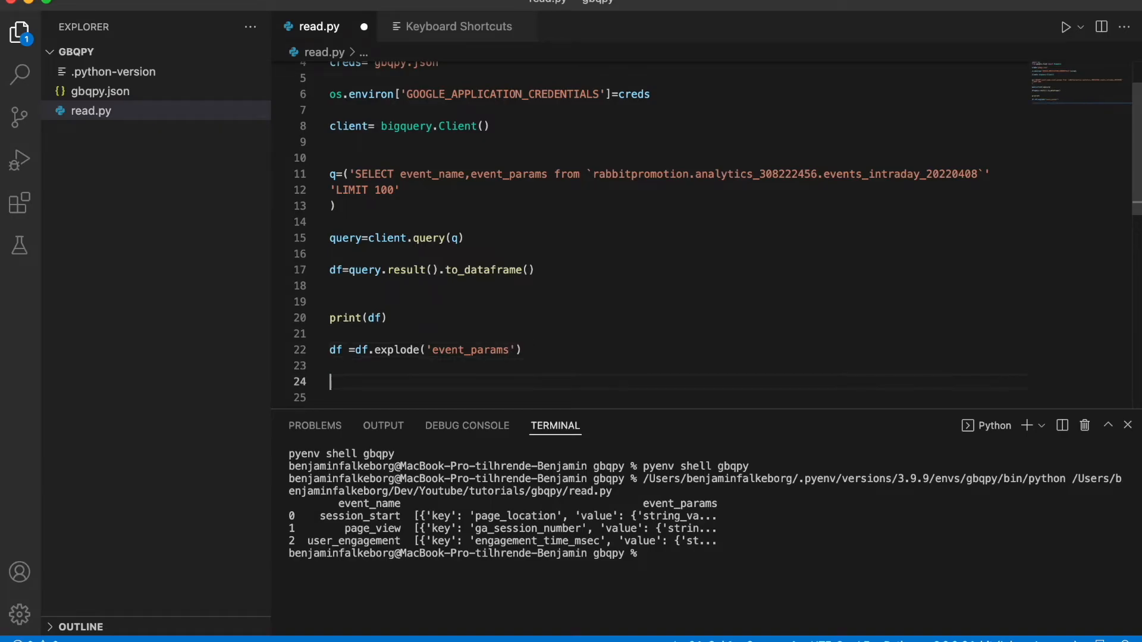
text(print(df)
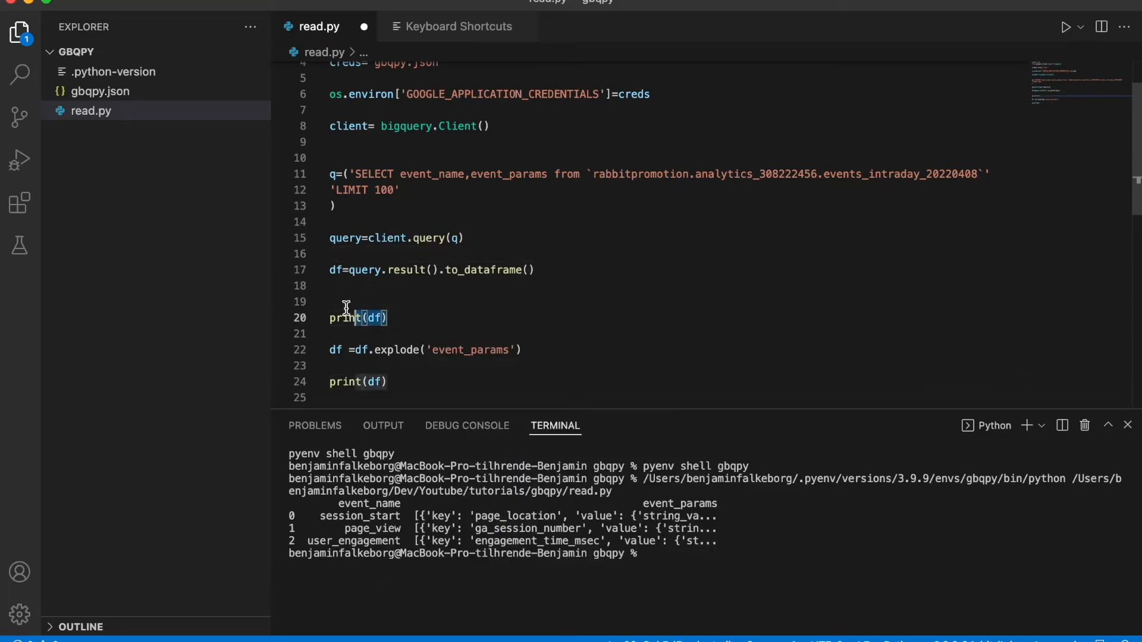
key(Backspace)
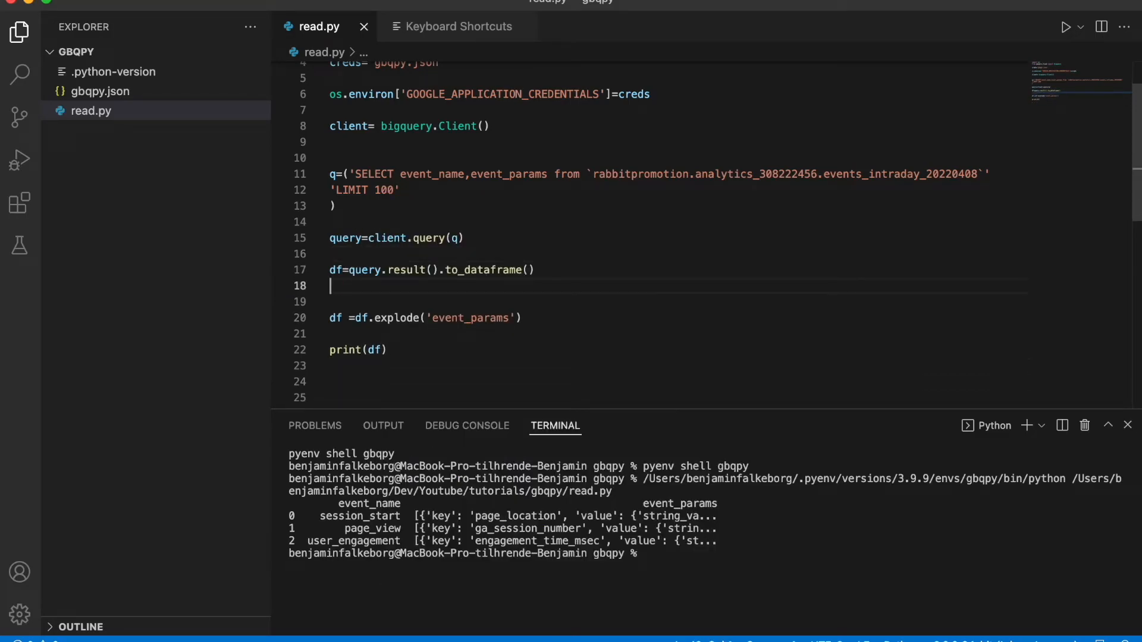
key(Return)
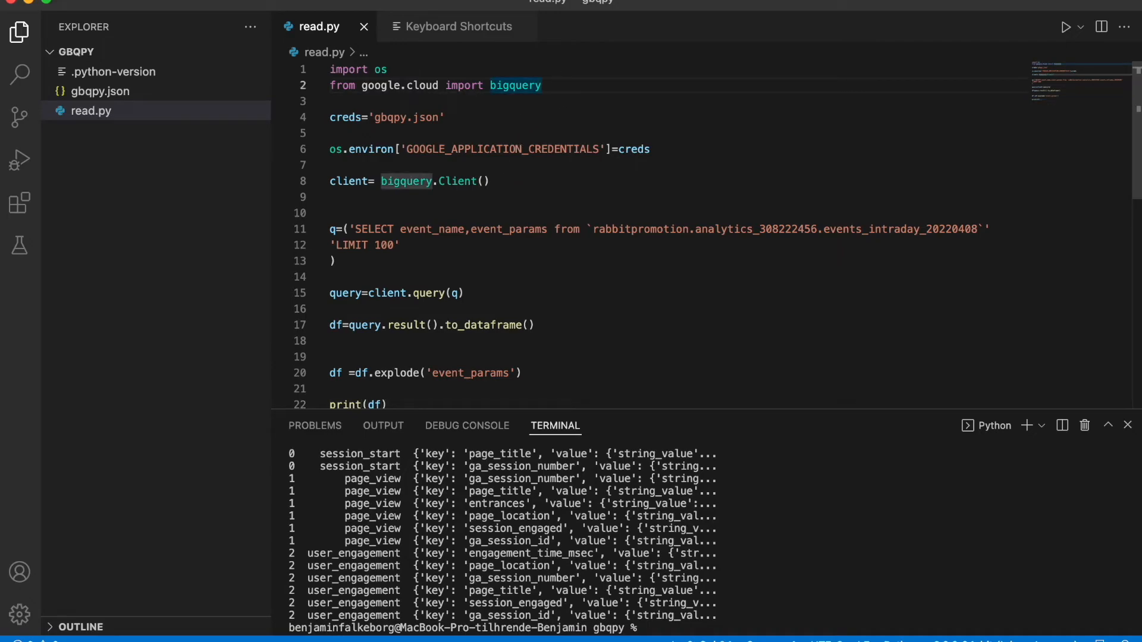
Step: Import json_normalize from pandas.io.json and add print(json_normalize(df['event_params']))
text(from pandas.io.json import json_normalize)
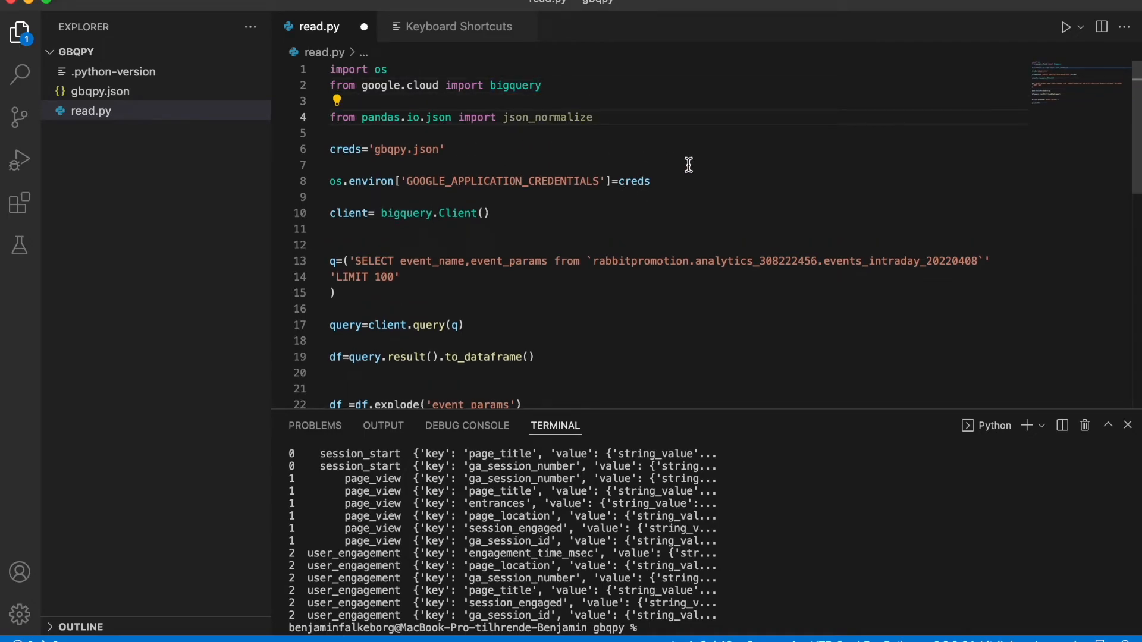
scroll(down, 3)
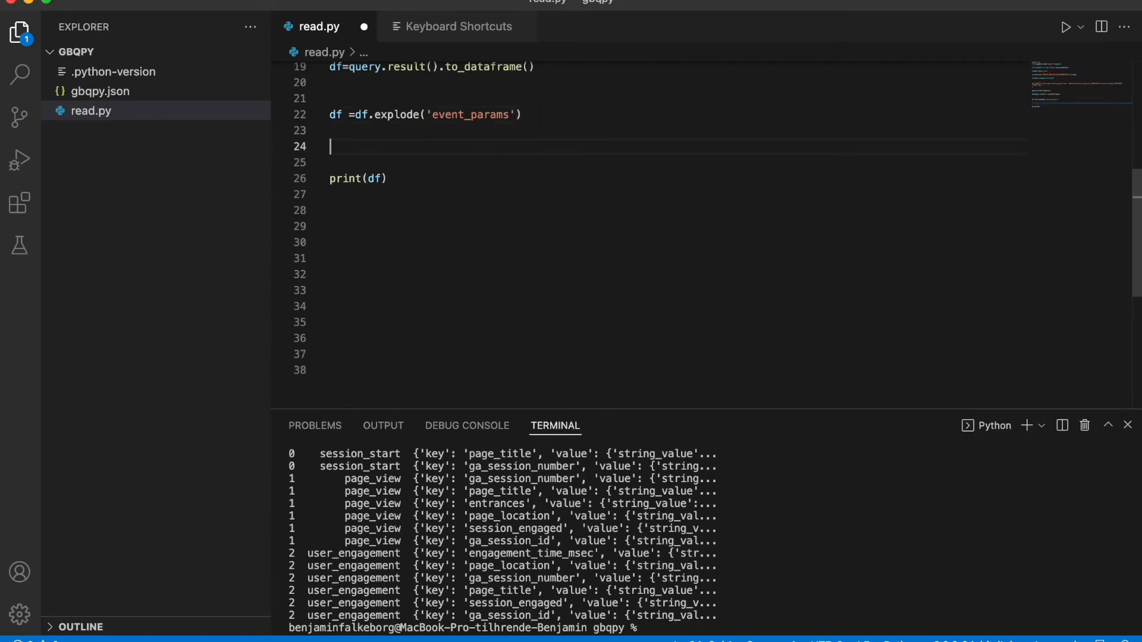
text(print()
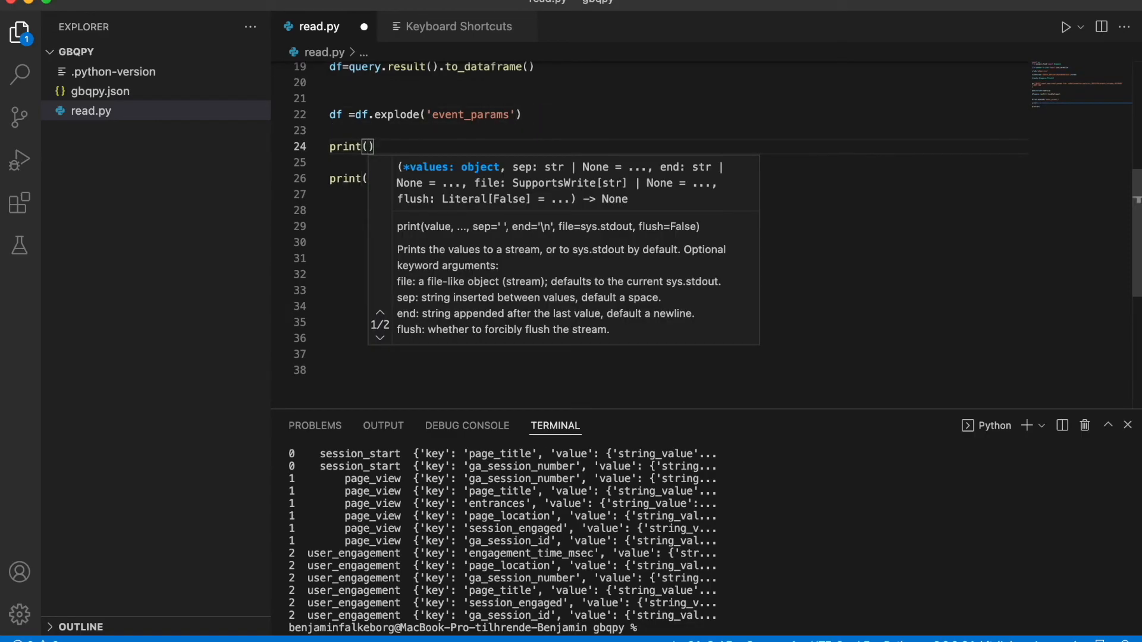
text(json_normalize()
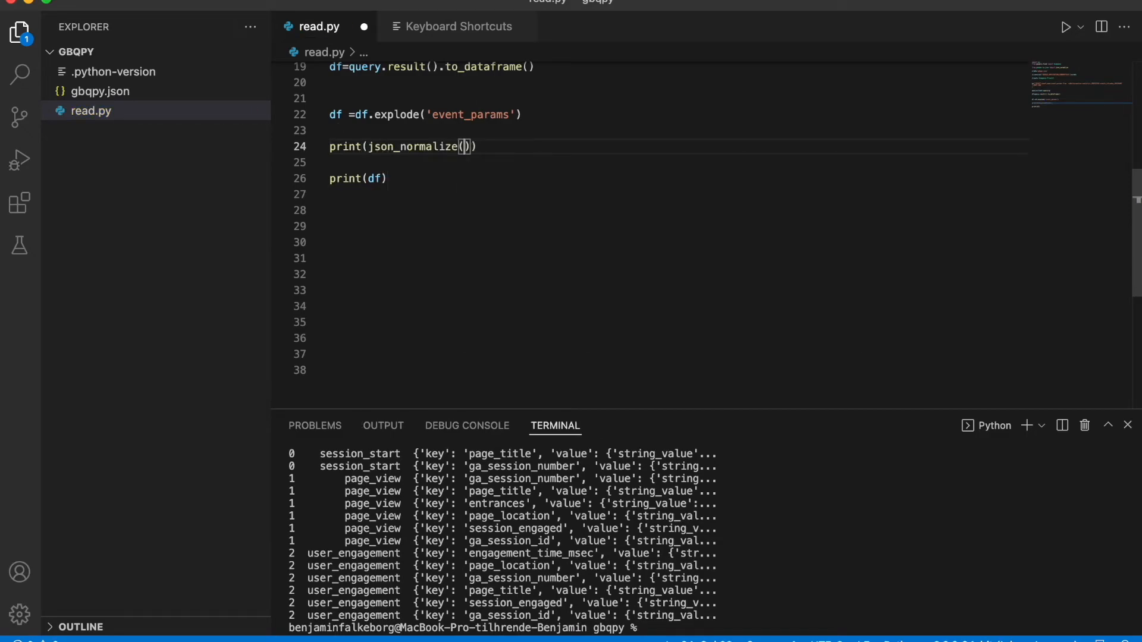
text(df[''])
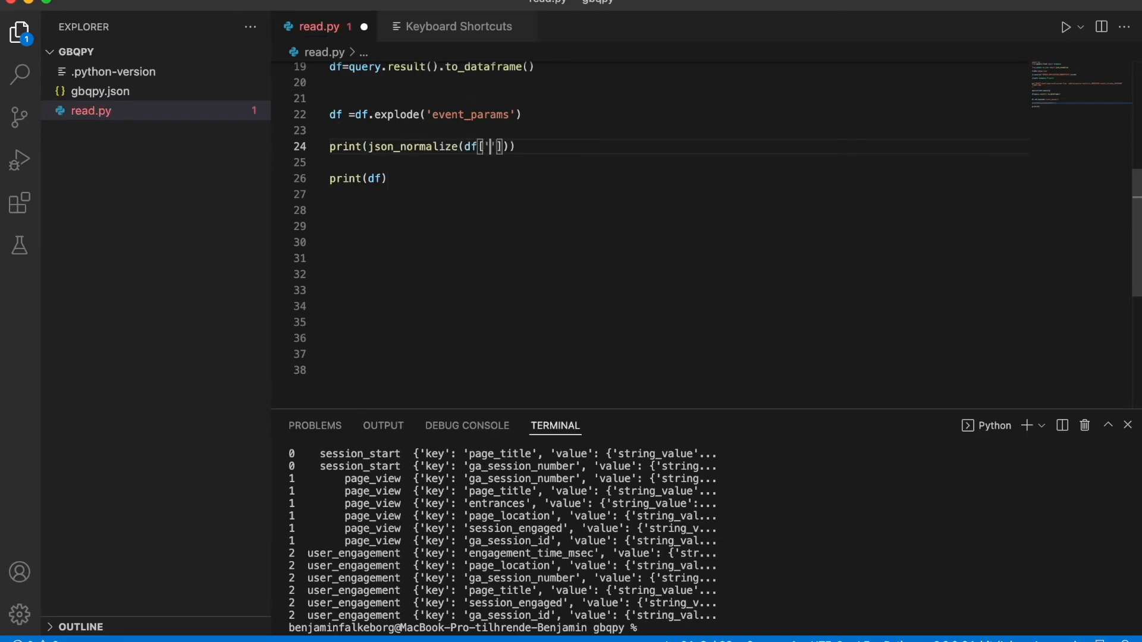
text(event_)
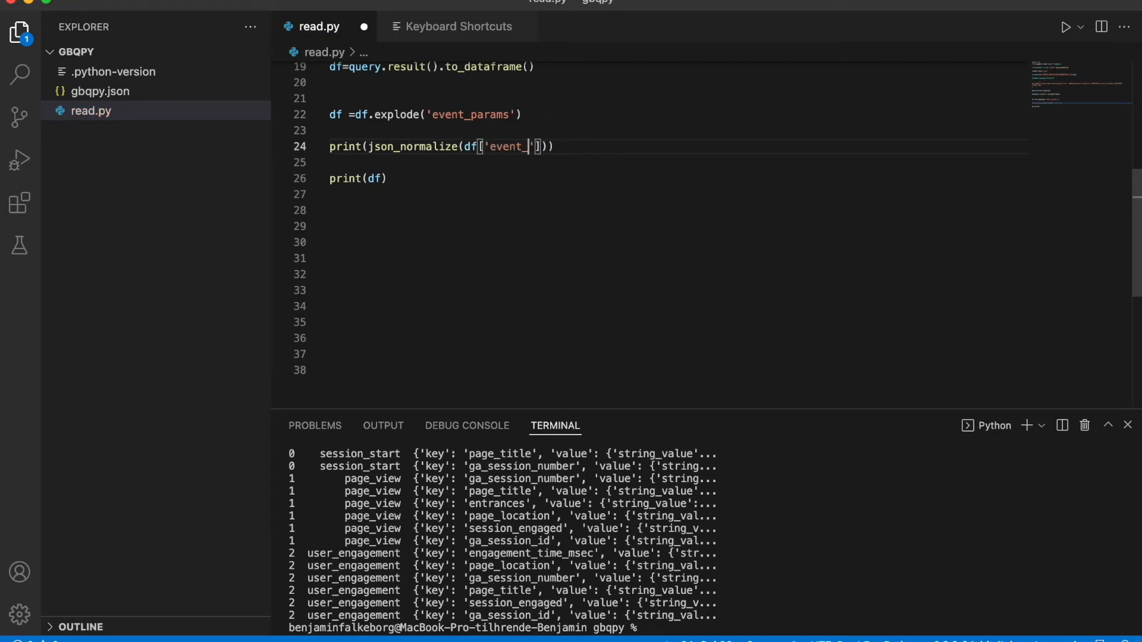
text(params)
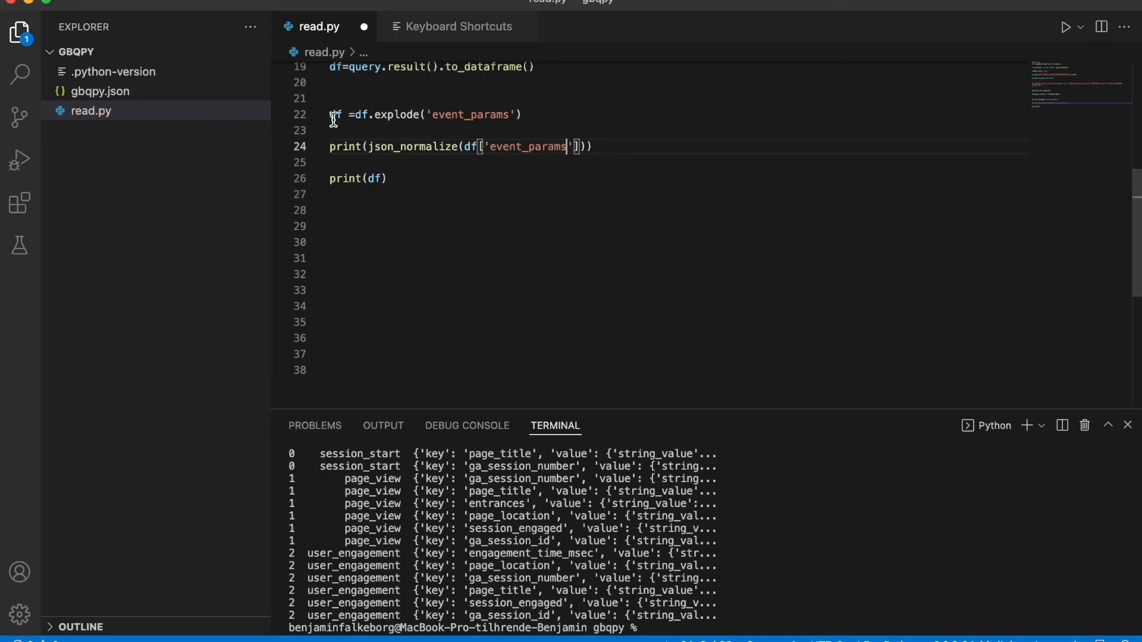
mouse_move(343, 179)
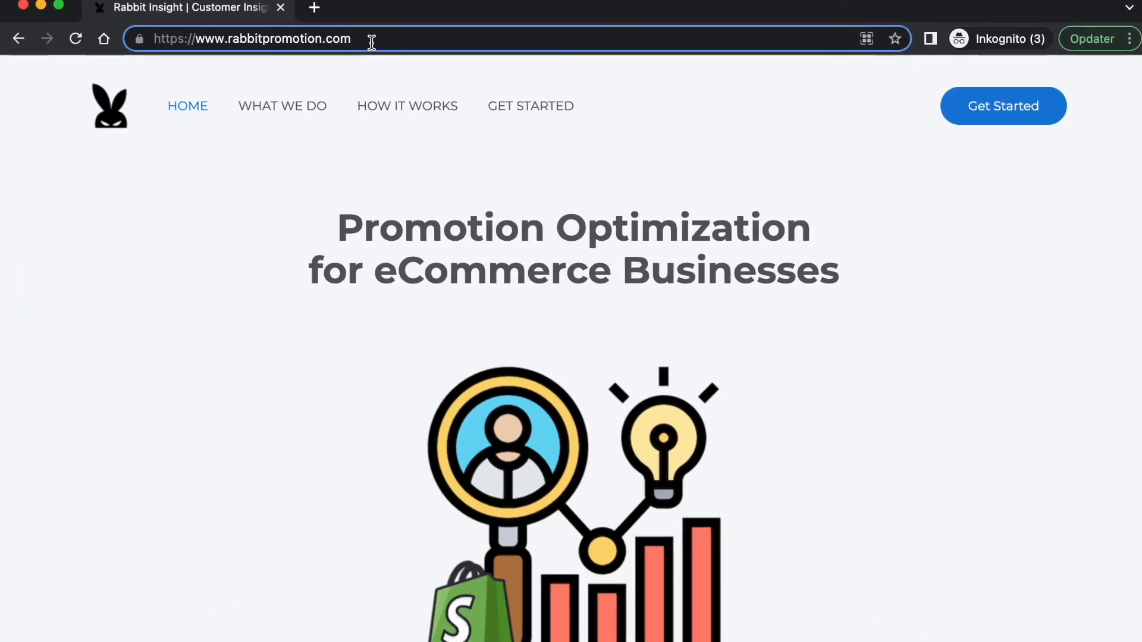
Step: Load rabbitpromotion.com with ?utm_source=gbqpy appended to the URL
text(?utm_source=test)
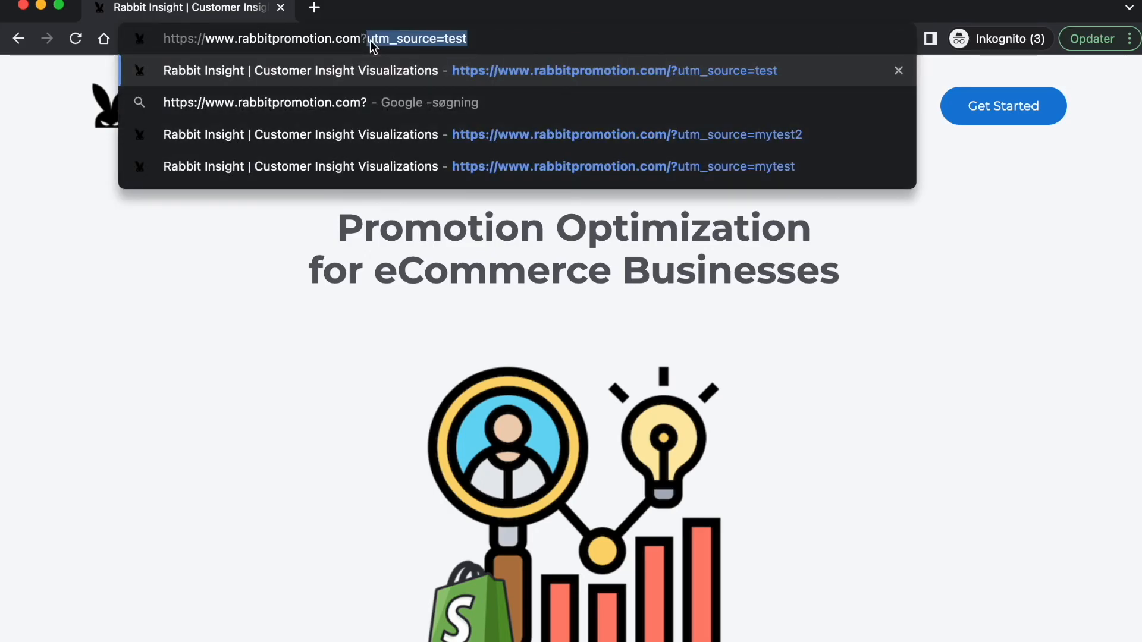
key(Backspace)
text(utm_source=)
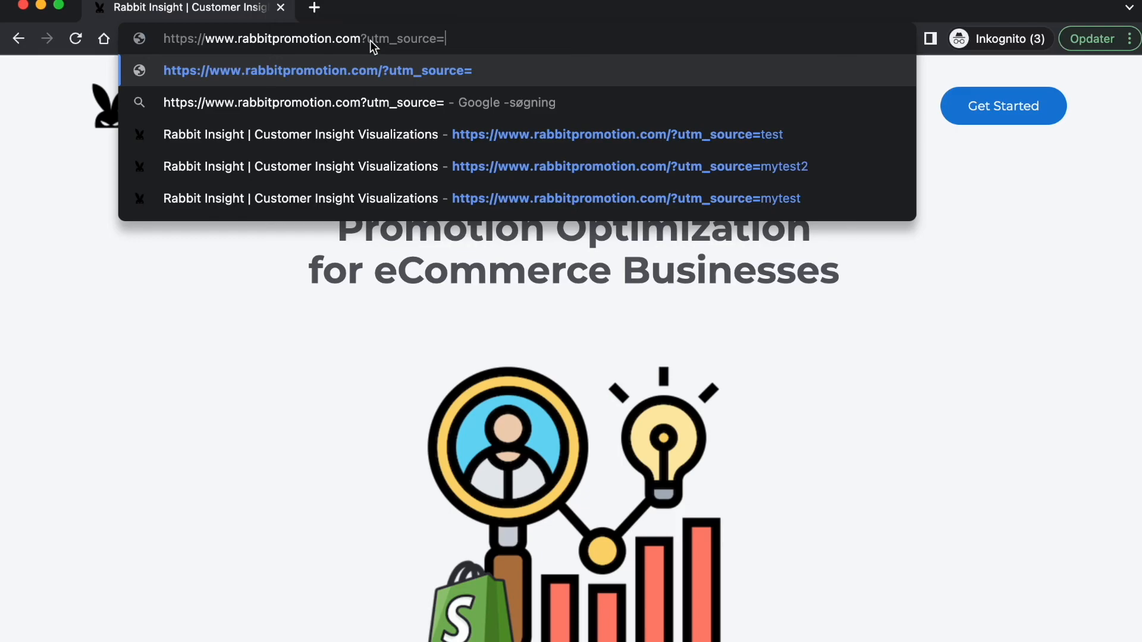
text(gbqpy)
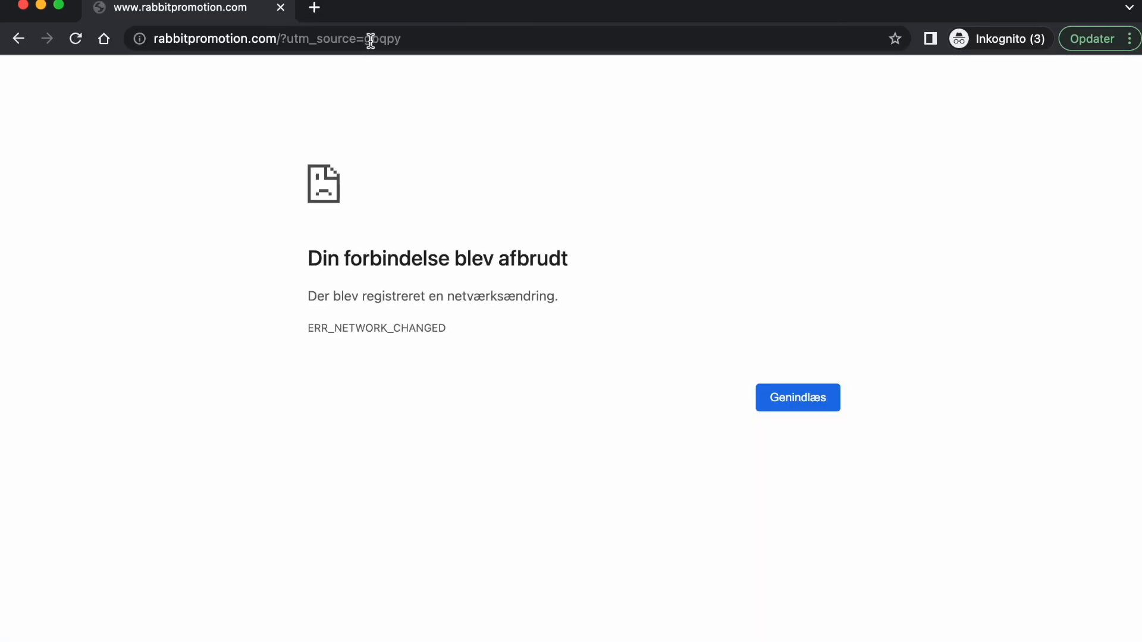
click(797, 398)
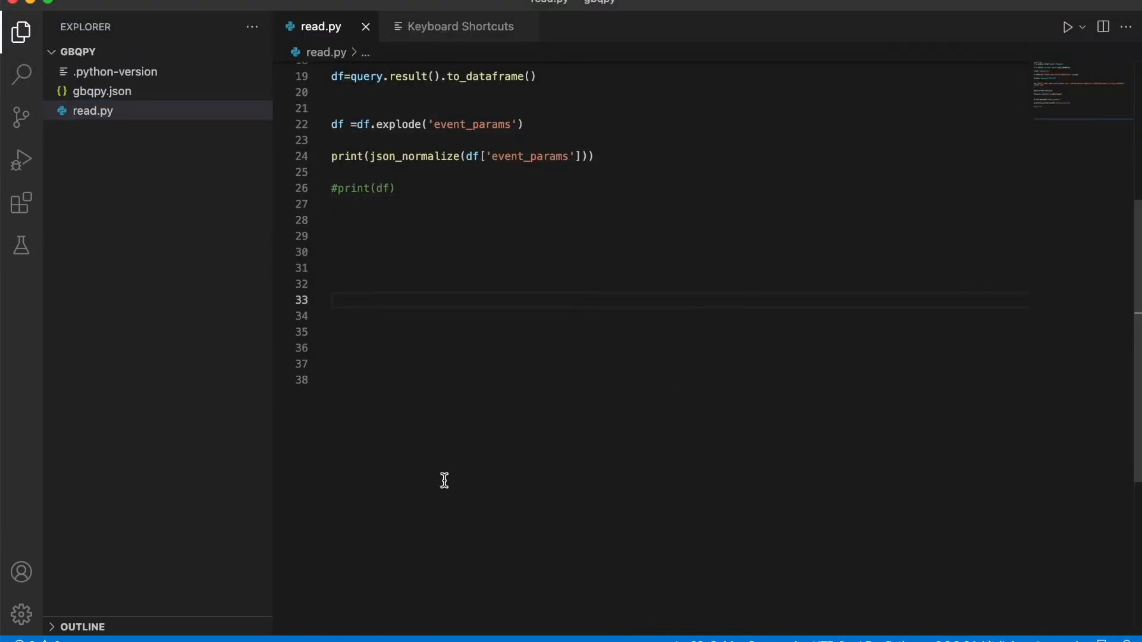
Step: Run read.py and confirm the terminal shows normalized params with page_location and source gbqpy
click(1068, 28)
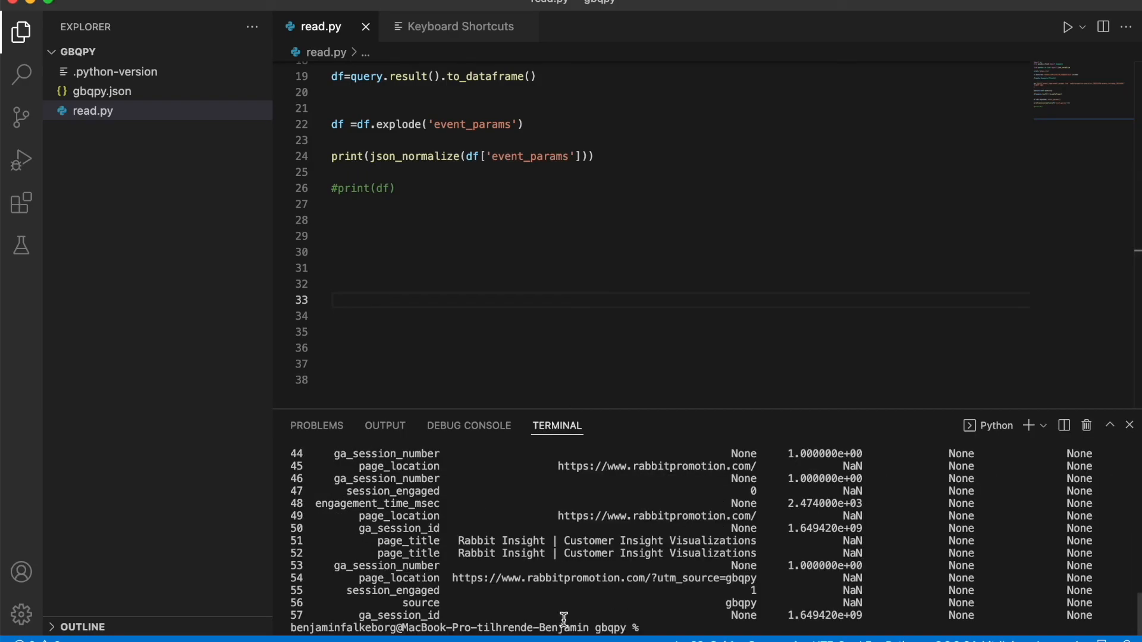
mouse_move(477, 578)
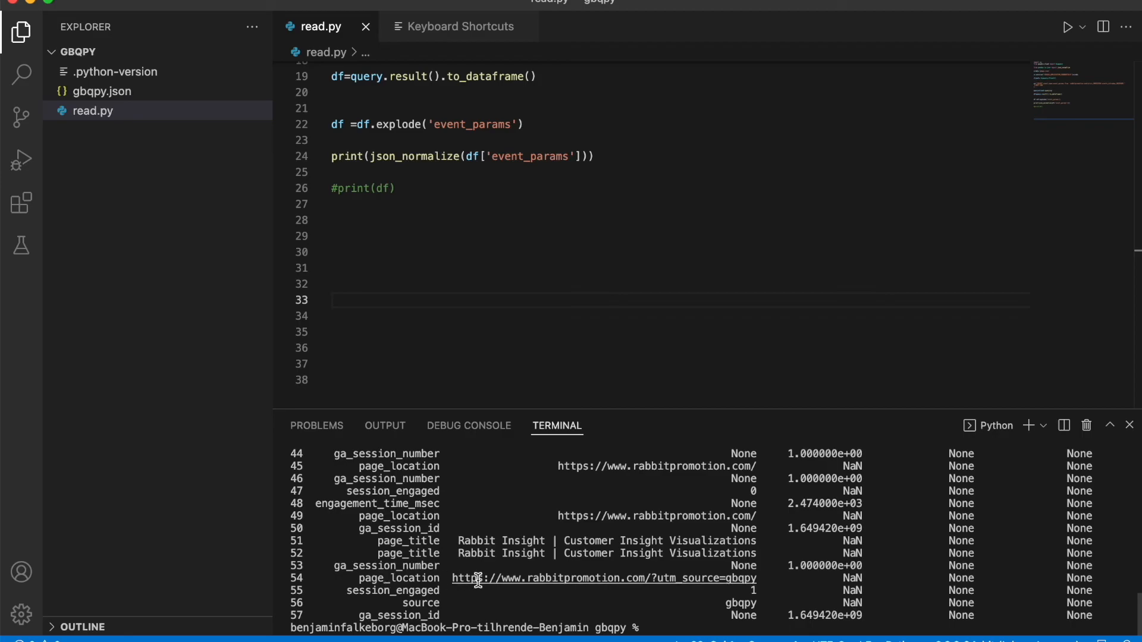
mouse_move(721, 582)
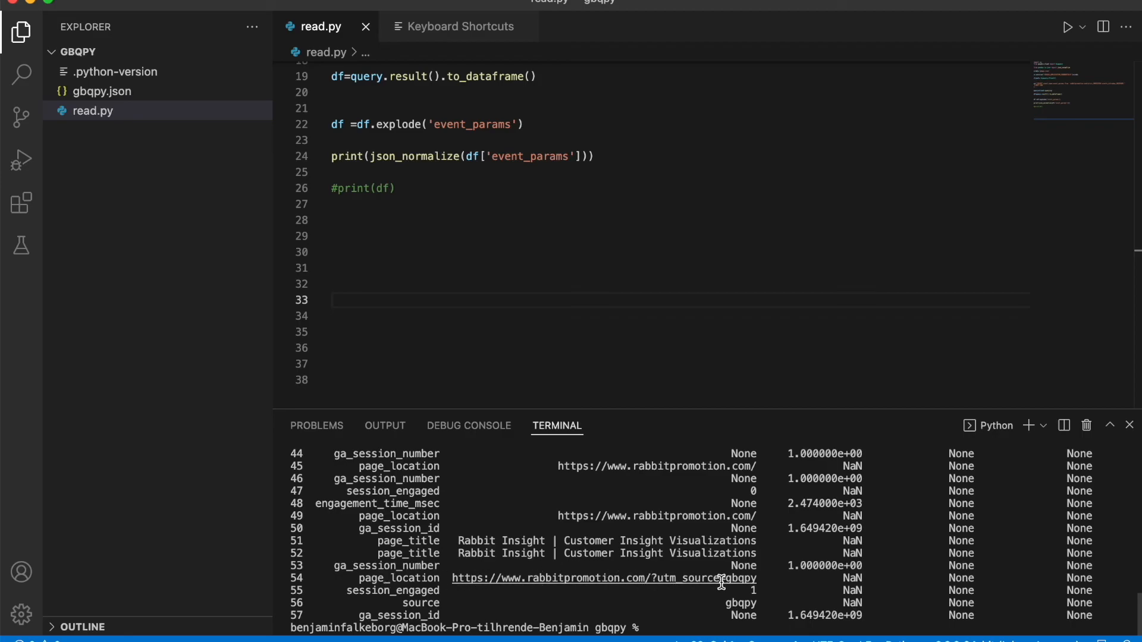
click(332, 300)
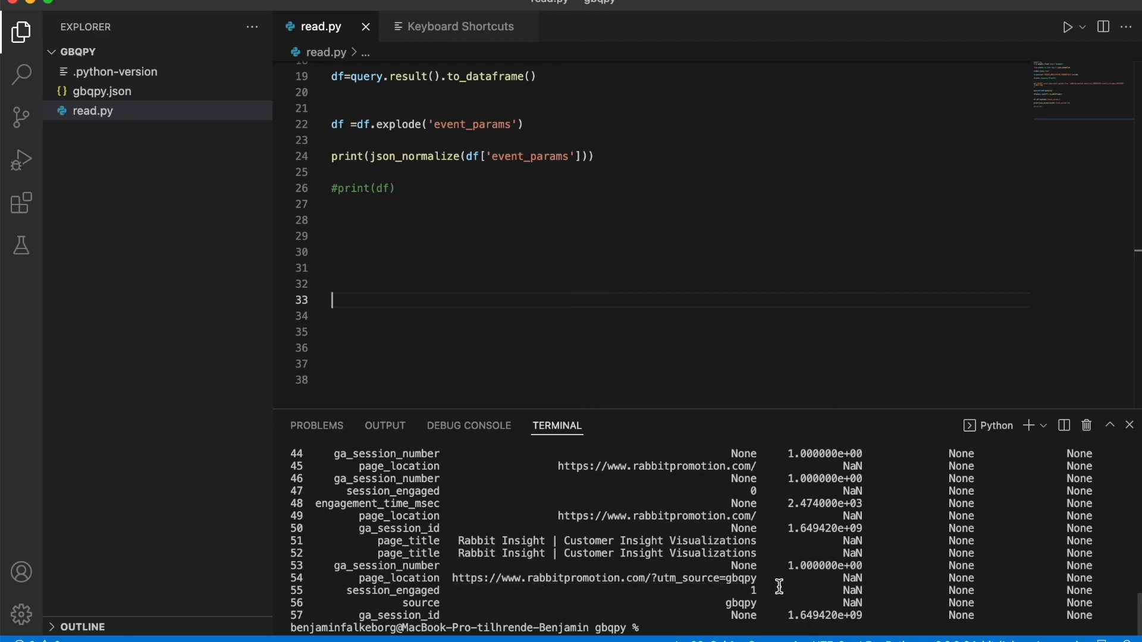